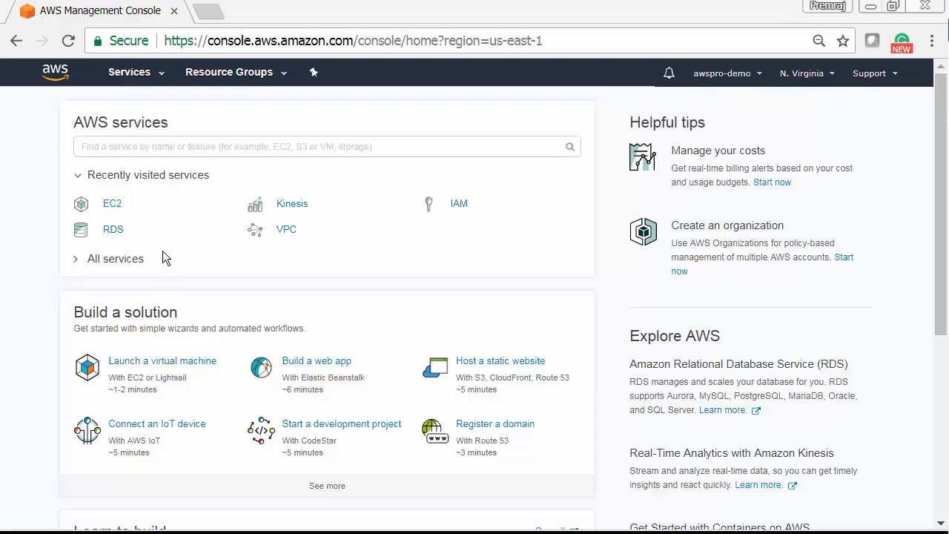
pyautogui.moveTo(128, 228)
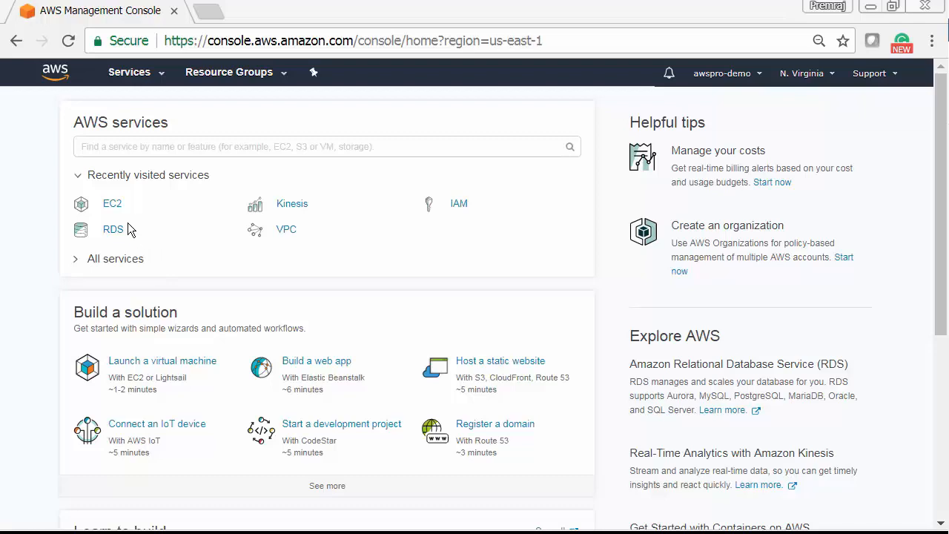
# Step: Go to the EC2 dashboard and show the list of running instances
pyautogui.click(113, 203)
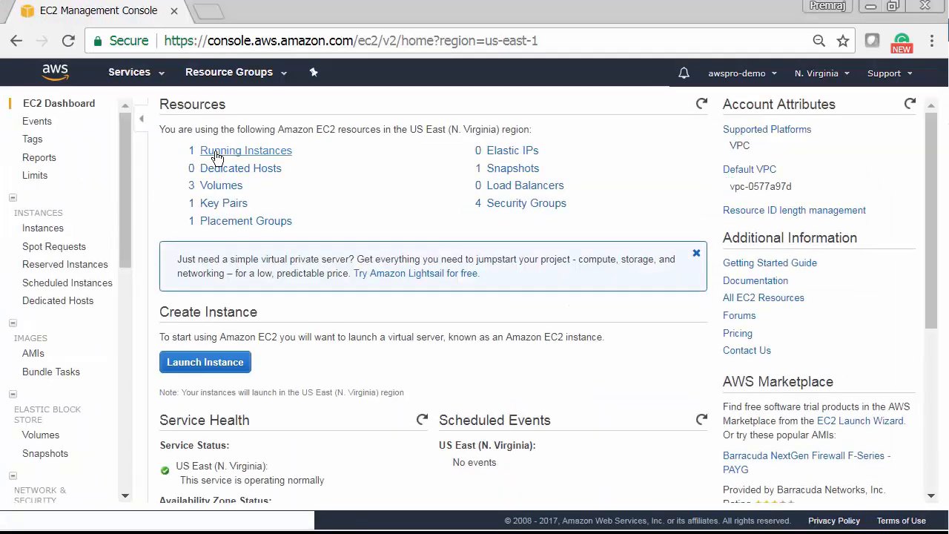
pyautogui.click(247, 151)
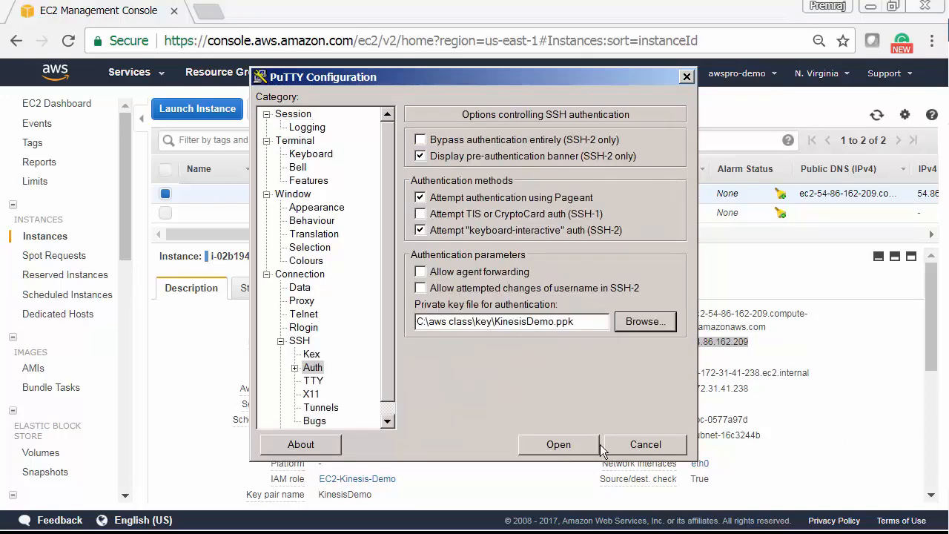
# Step: Start the SSH session to the EC2 instance using the KinesisDemo.ppk key
pyautogui.click(558, 445)
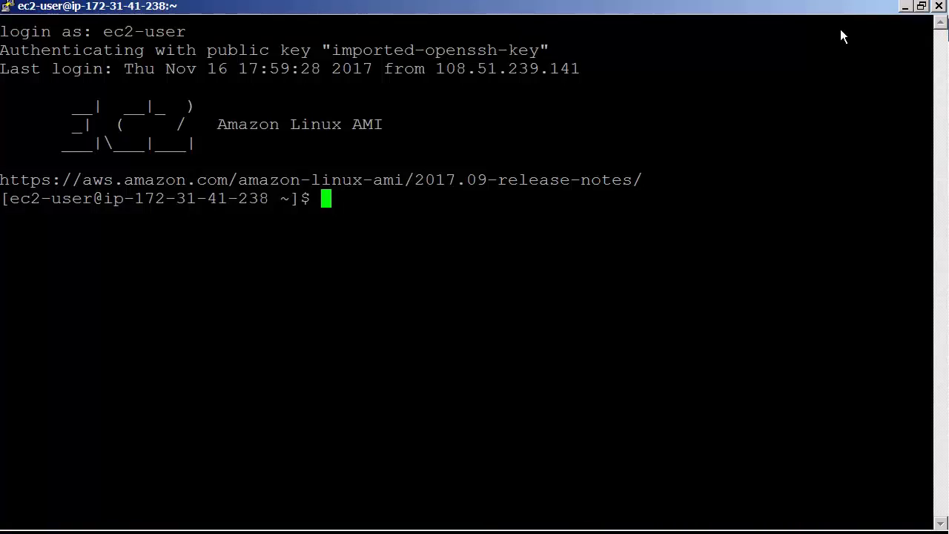
# Step: Run 'sudo yum install -y aws-kinesis-agent', which reports the package already installed
pyautogui.write('sudo yum')
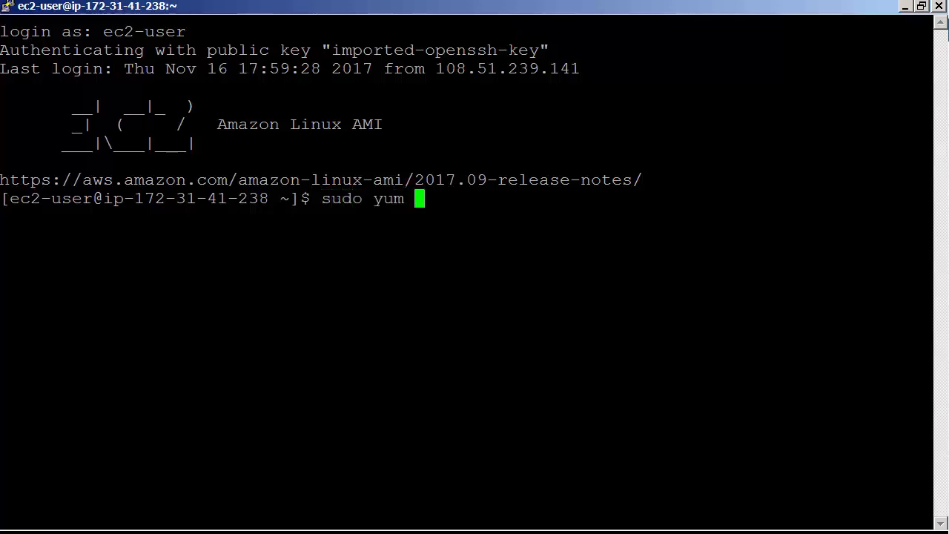
pyautogui.write('install')
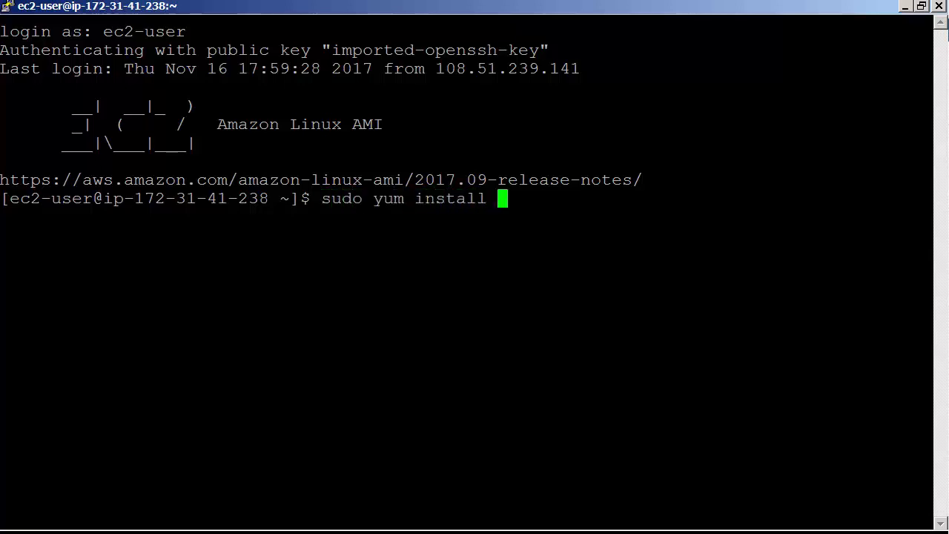
pyautogui.write('-y aws')
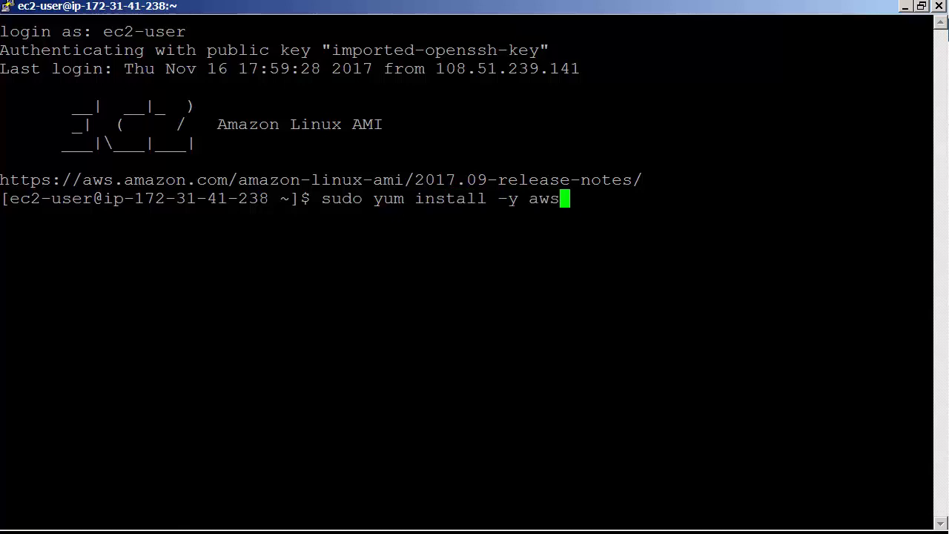
pyautogui.write('-kinesis-a')
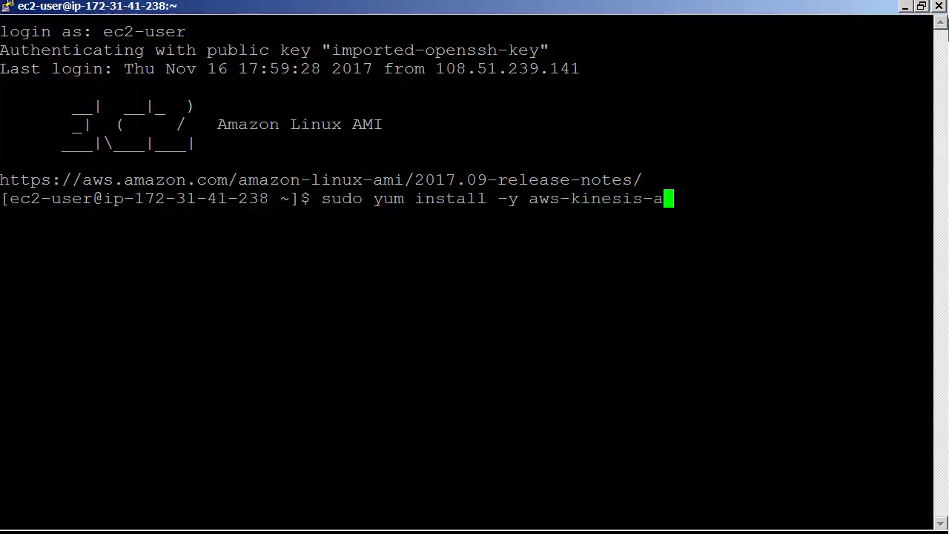
pyautogui.write('gent')
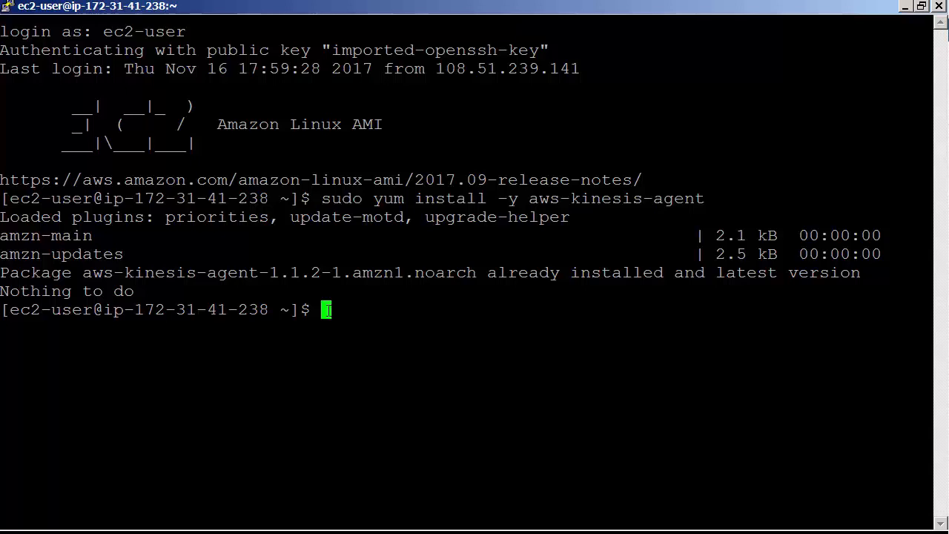
pyautogui.write('sudo nano /etc/')
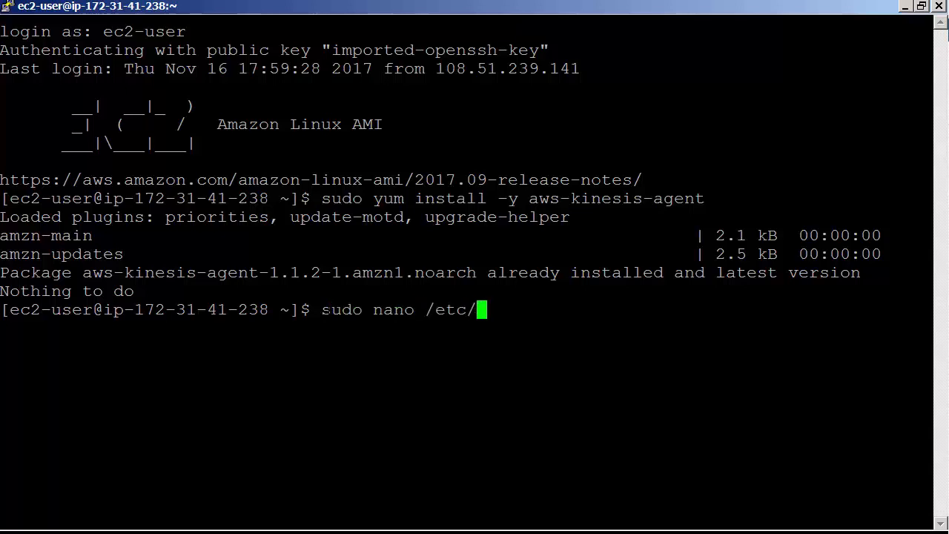
# Step: Run 'sudo nano /etc/aws-kinesis/agent.json' to edit the agent configuration
pyautogui.write('aws-')
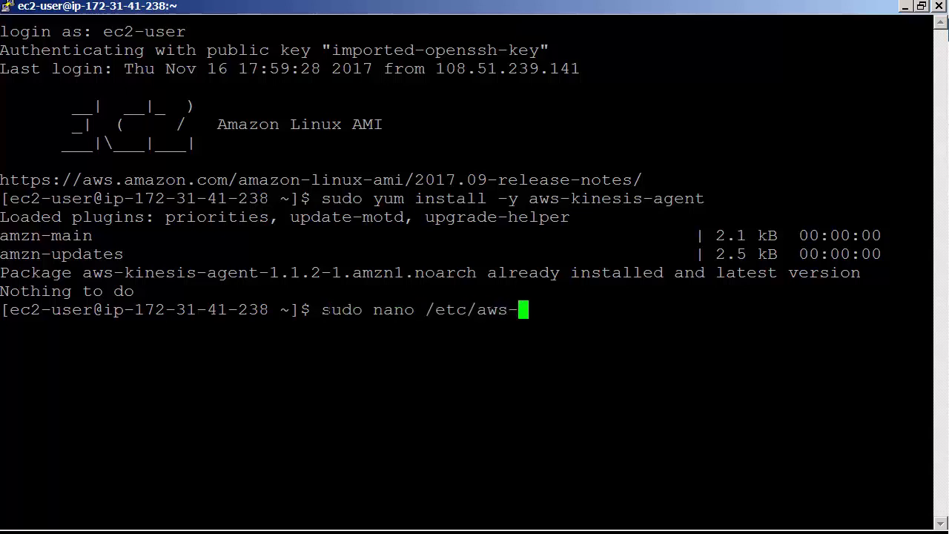
pyautogui.write('kinesis')
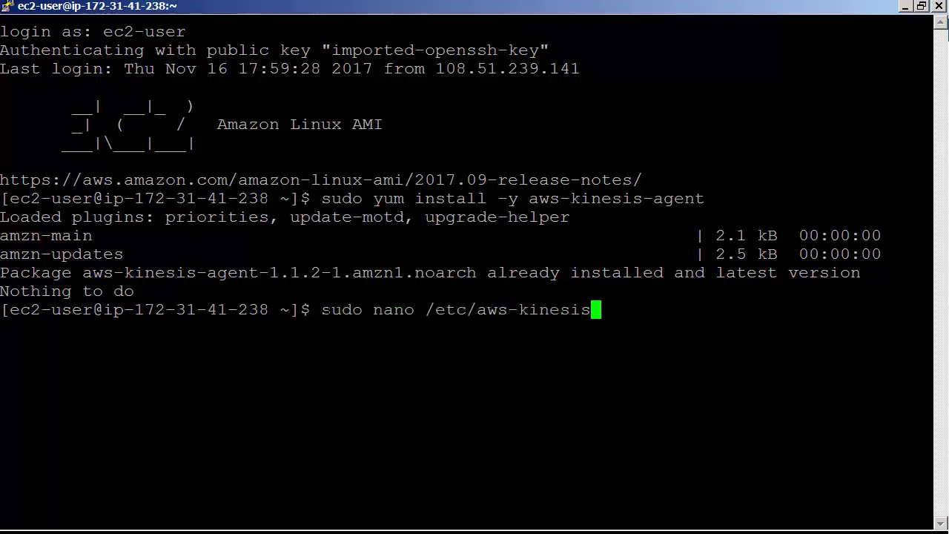
pyautogui.write('/agen')
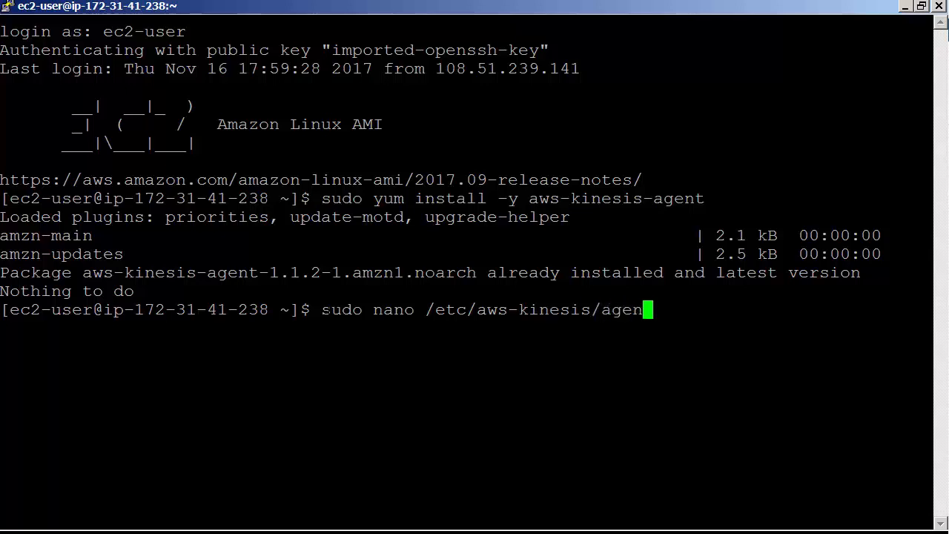
pyautogui.write('t.json')
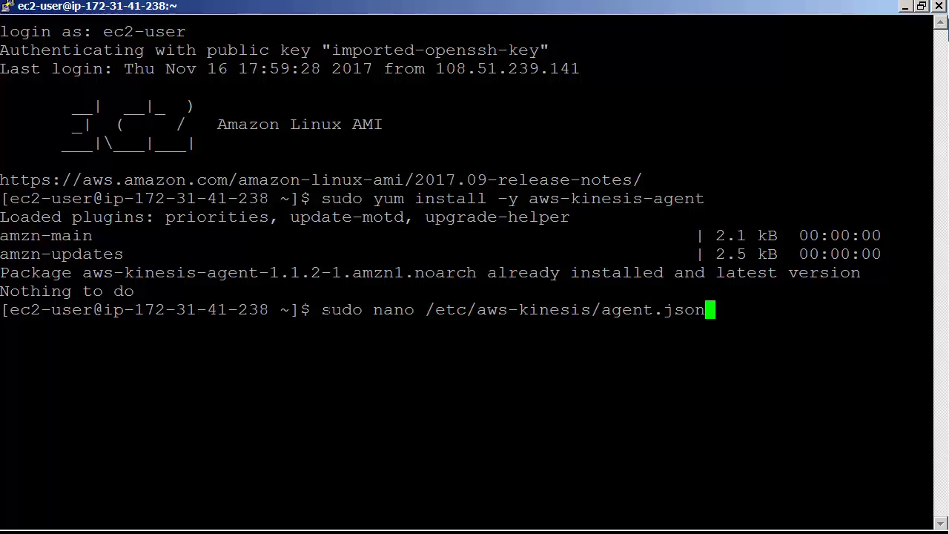
pyautogui.press('Return')
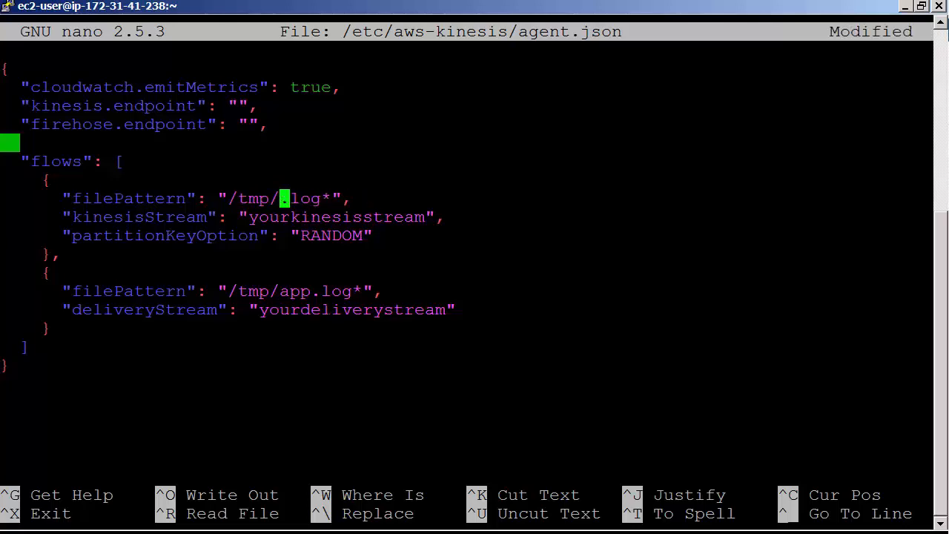
# Step: Set filePattern to /tmp/awspro.log* and kinesisStream to awspro-kinesis-agent-demo, then save
pyautogui.write('awspro')
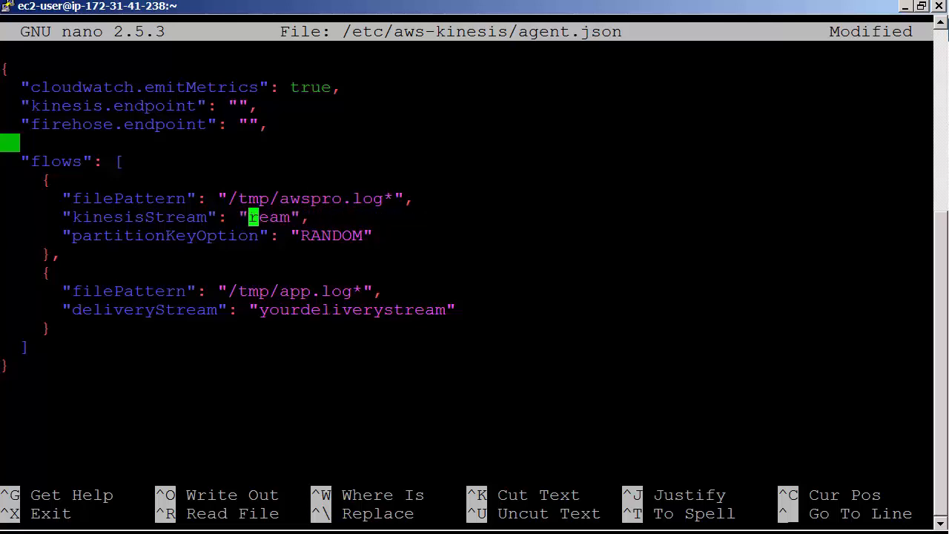
pyautogui.write('awspro')
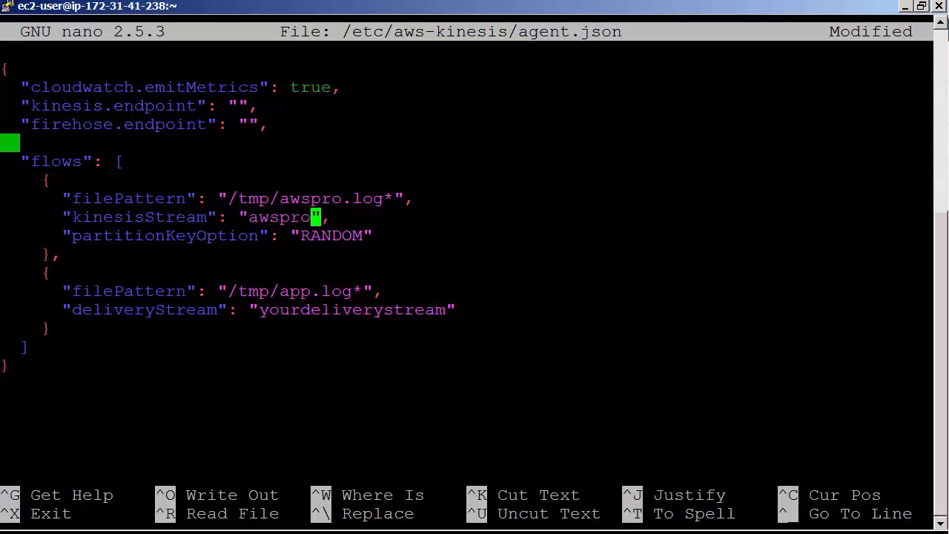
pyautogui.write('-kinesis')
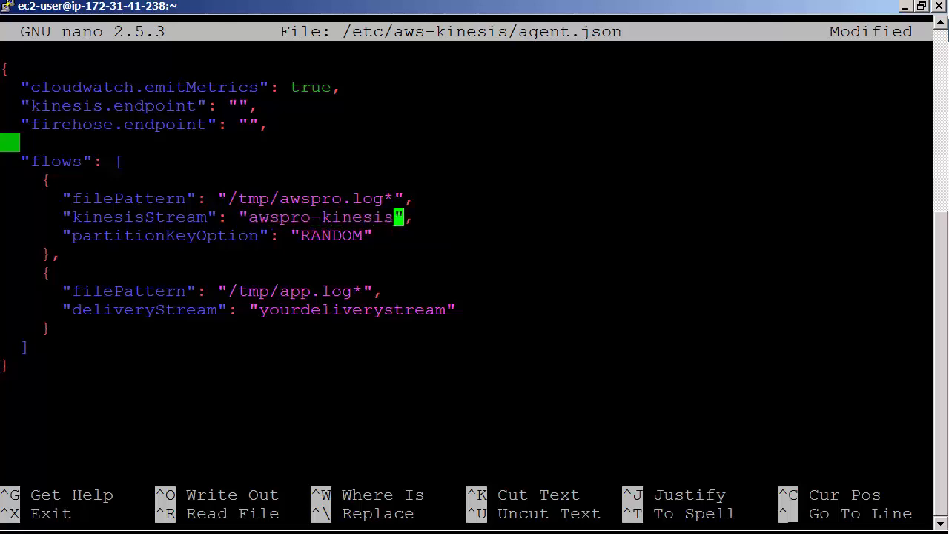
pyautogui.write('-agent-dem')
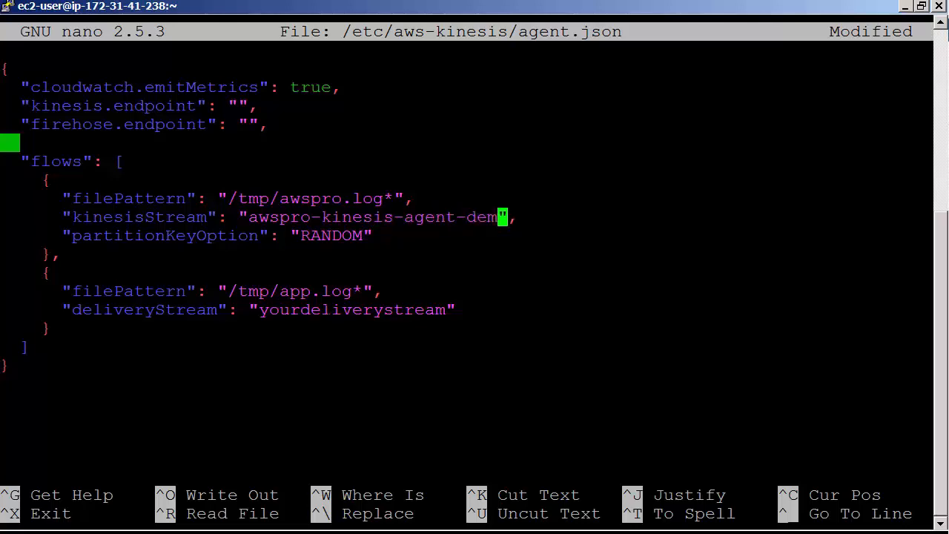
pyautogui.write('o')
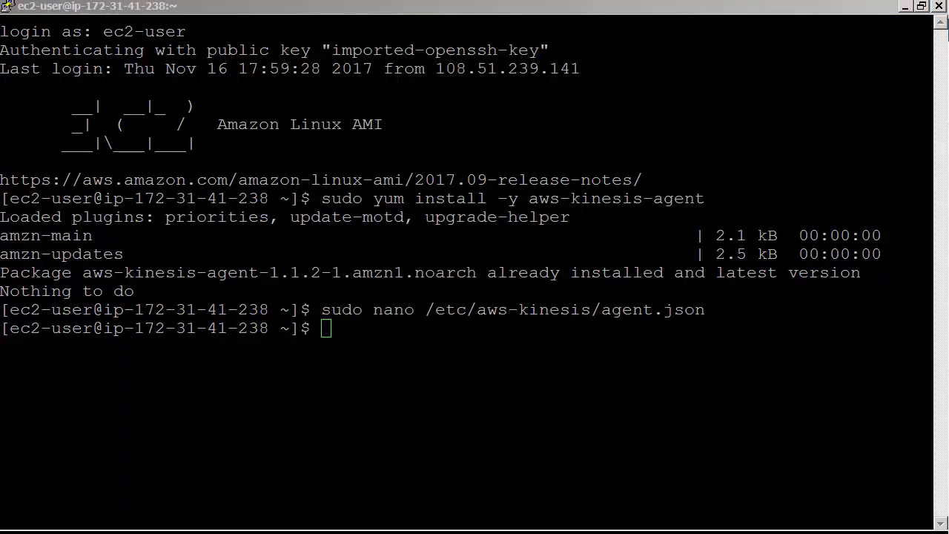
# Step: Run 'sudo service aws-kinesis-agent start' so the agent starts with OK status
pyautogui.write('sudo service aw')
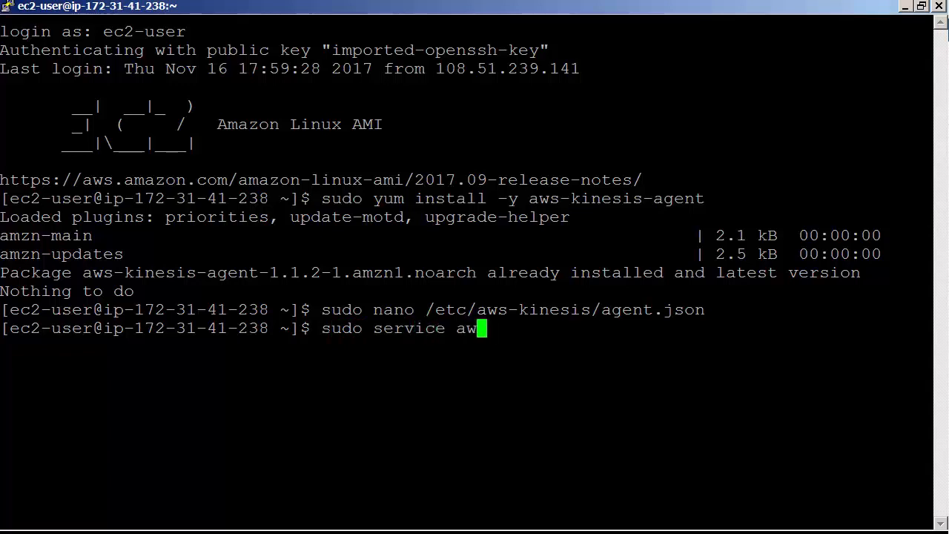
pyautogui.write('s-kinesis')
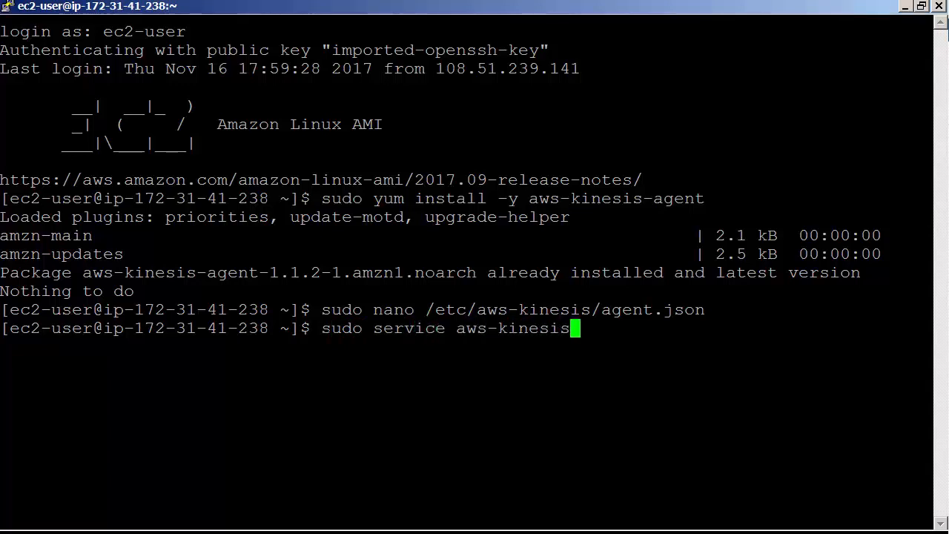
pyautogui.write('-age')
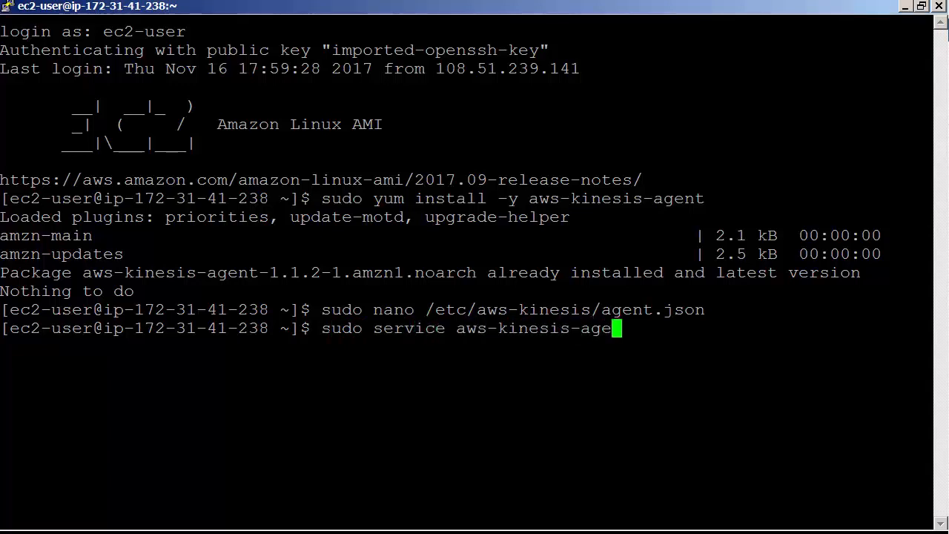
pyautogui.write('nt start')
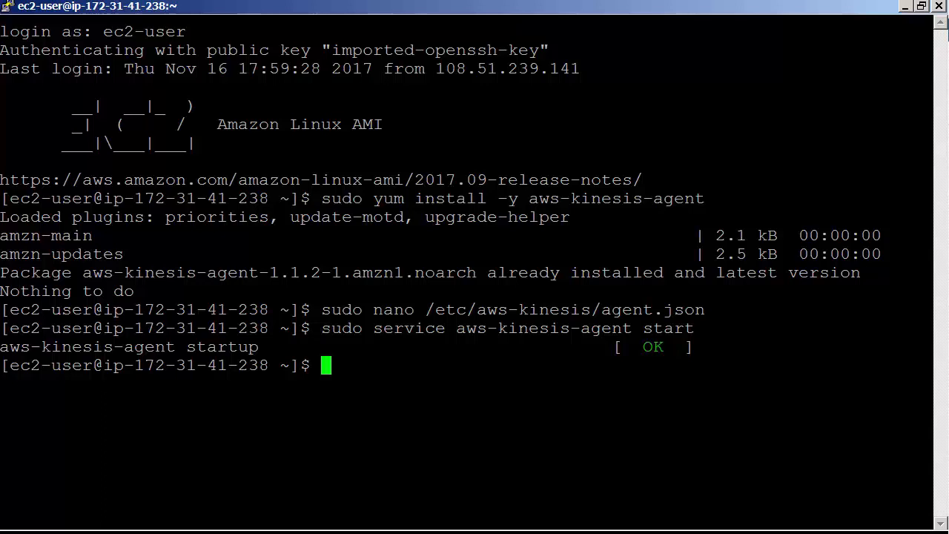
pyautogui.write('sudo chkconfig')
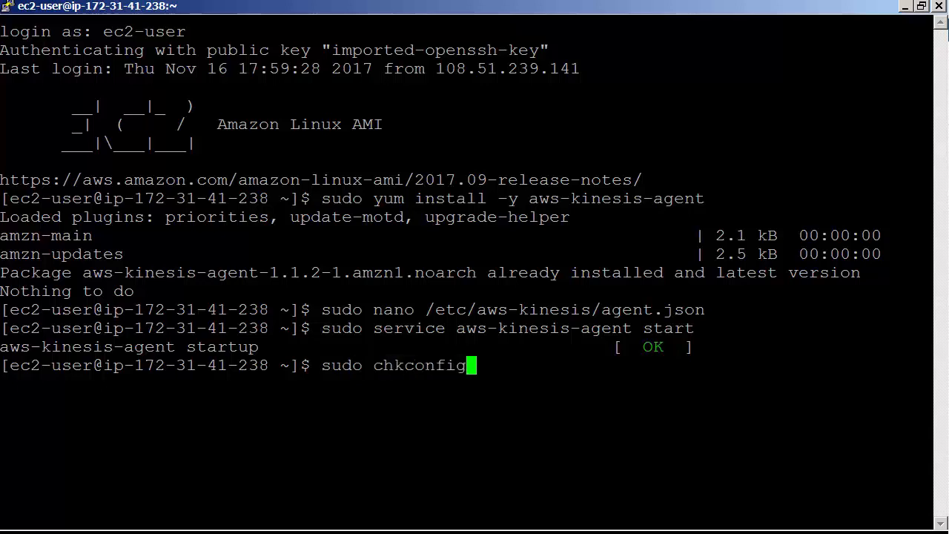
# Step: Run 'sudo chkconfig aws-kinesis-agent on' to enable the agent at boot, then clear the terminal
pyautogui.write('aws-ki')
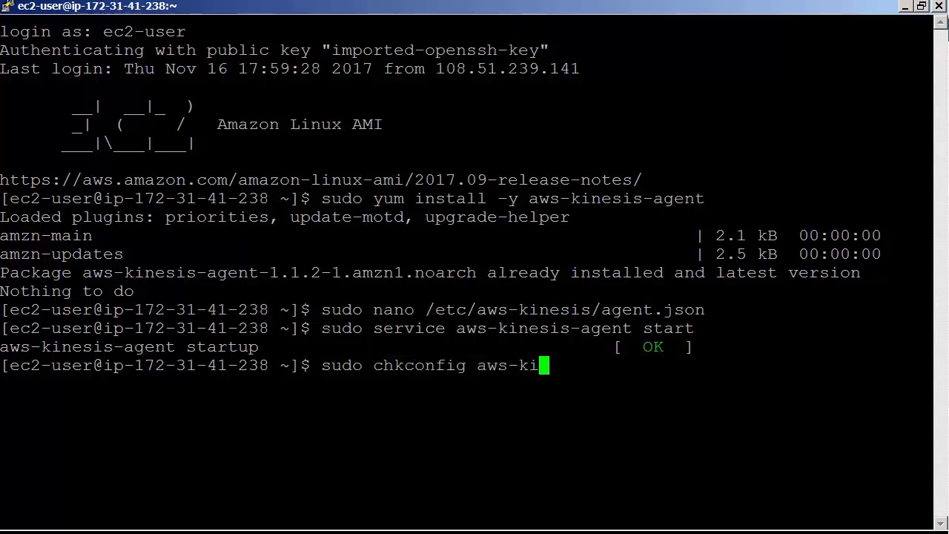
pyautogui.write('nesis')
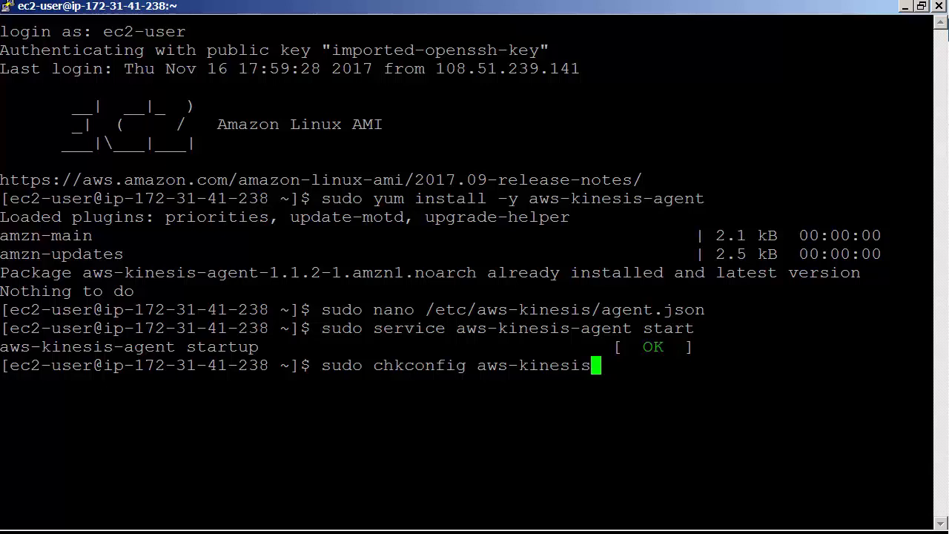
pyautogui.write('-agent')
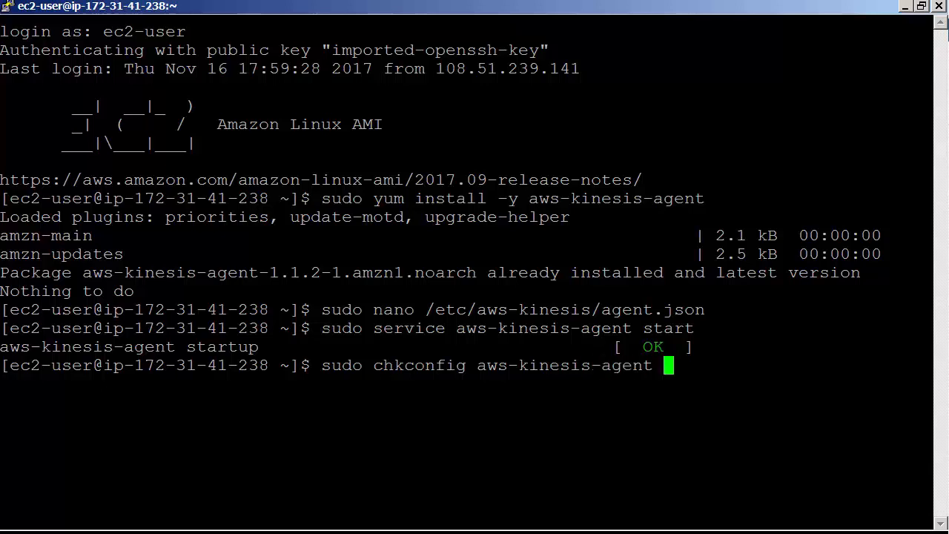
pyautogui.write('on')
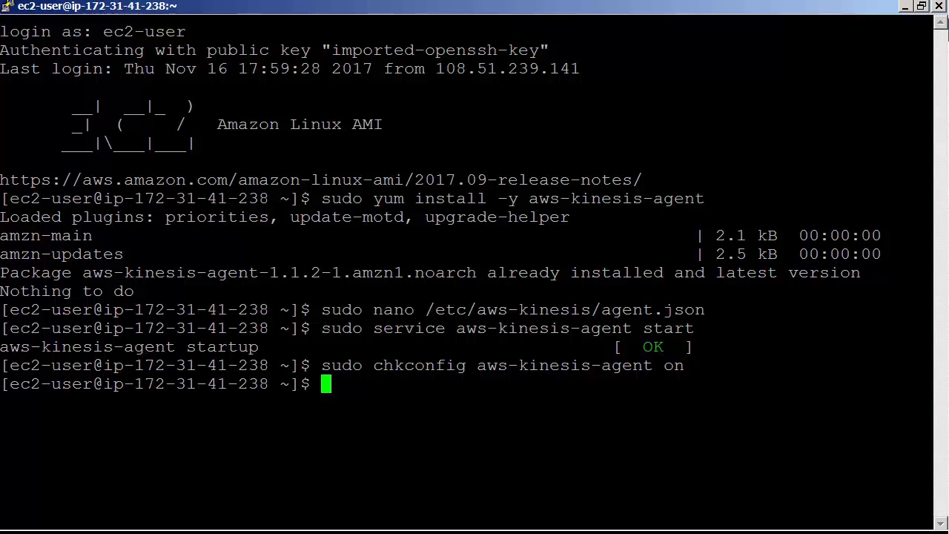
pyautogui.write('cle')
pyautogui.write('ta')
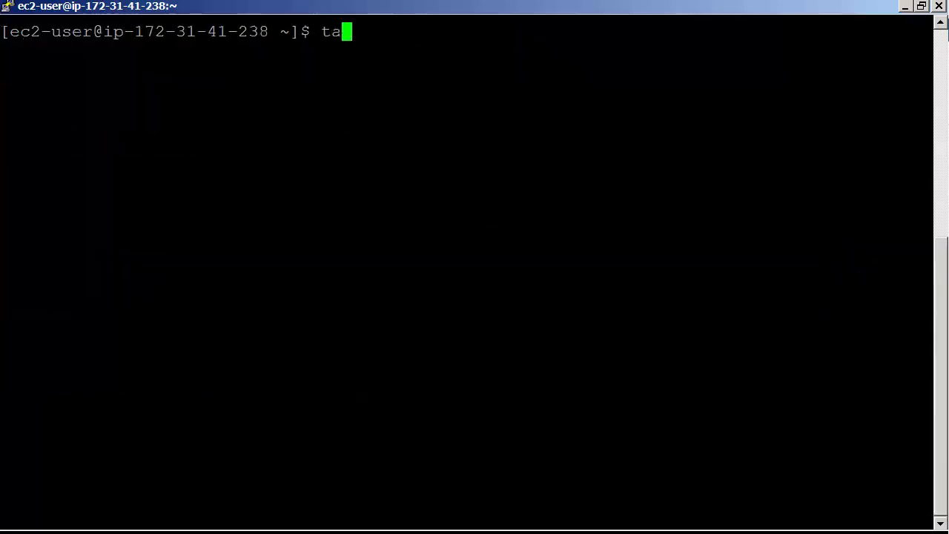
pyautogui.write('il -f /va')
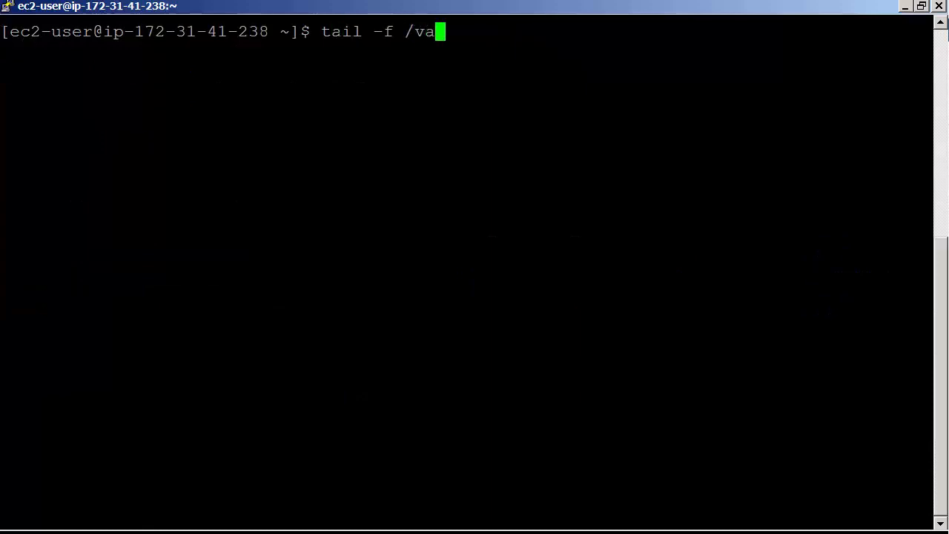
pyautogui.write('r/log')
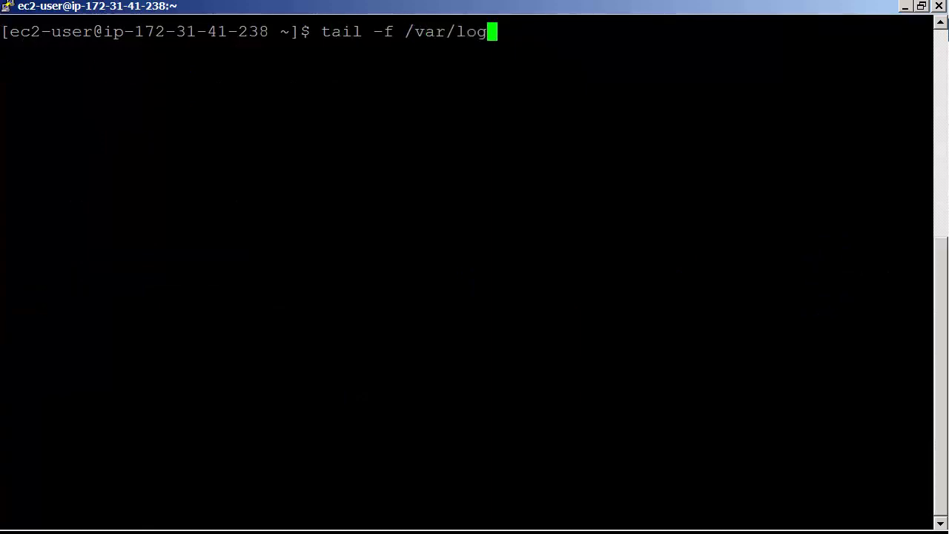
pyautogui.write('/aws-kinesis-agent/')
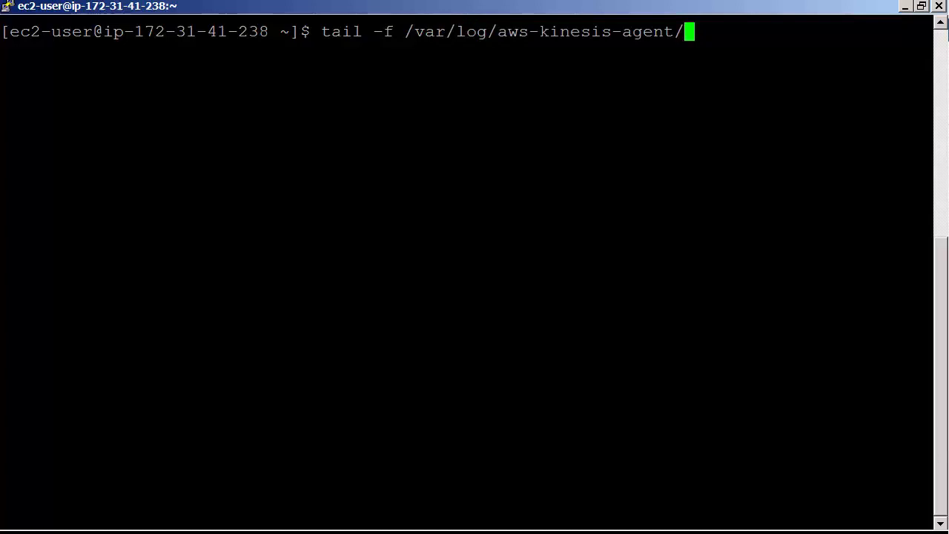
pyautogui.write('aws-kinesi')
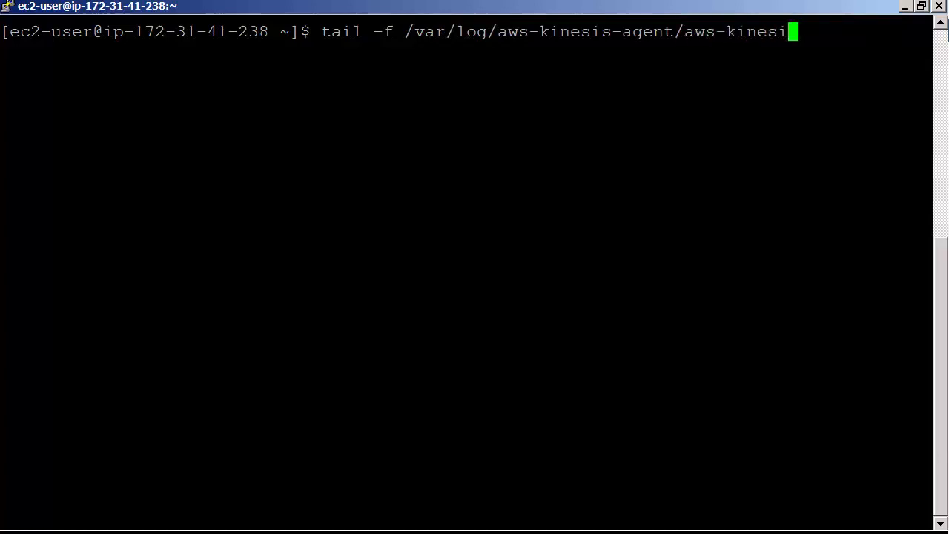
pyautogui.write('-a')
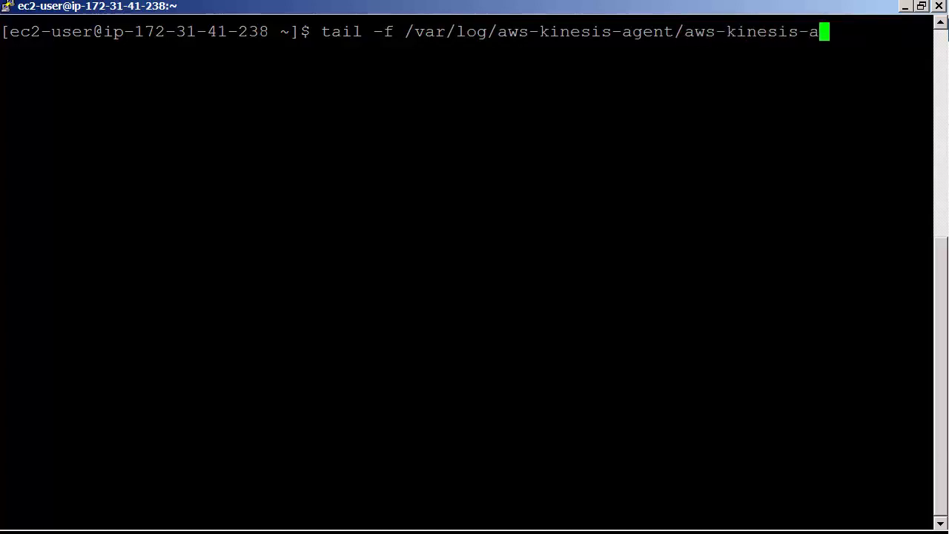
pyautogui.write('gent.lo')
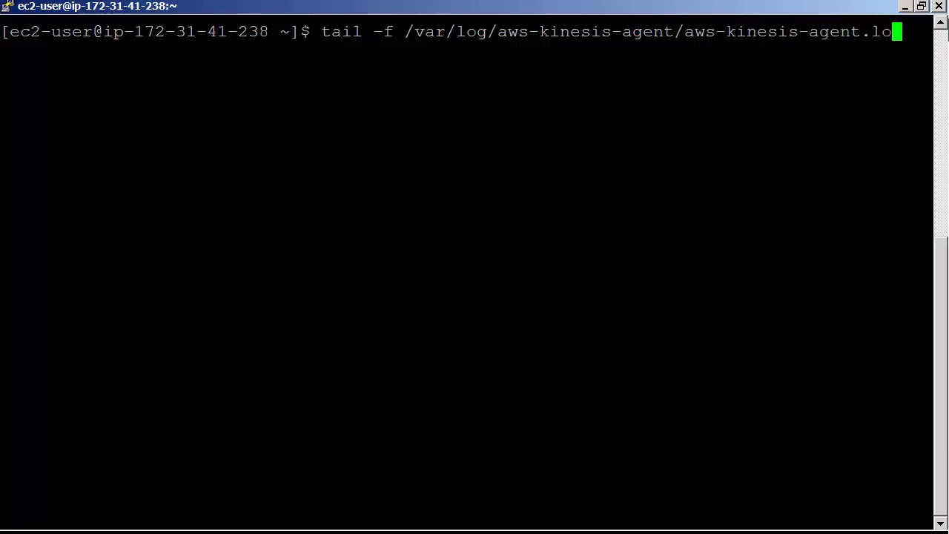
pyautogui.write('g')
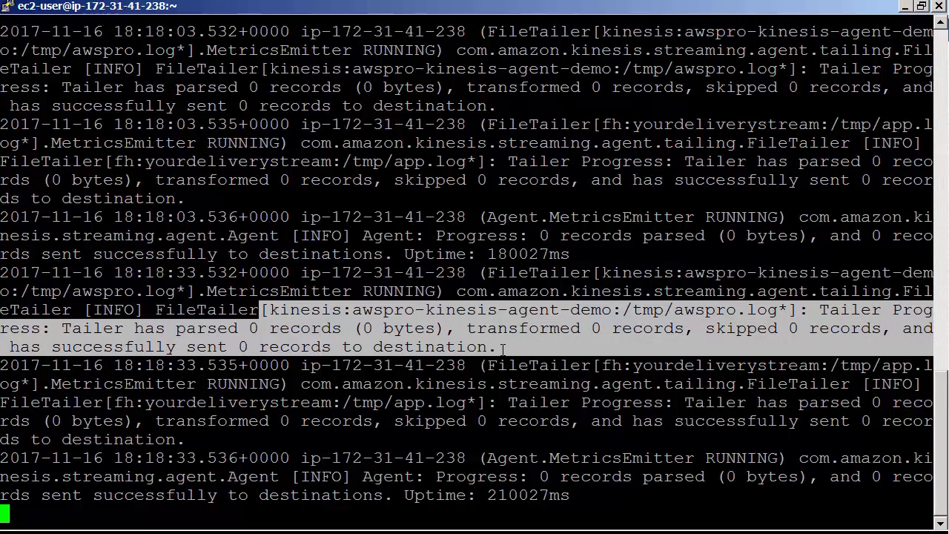
pyautogui.scroll(-3)
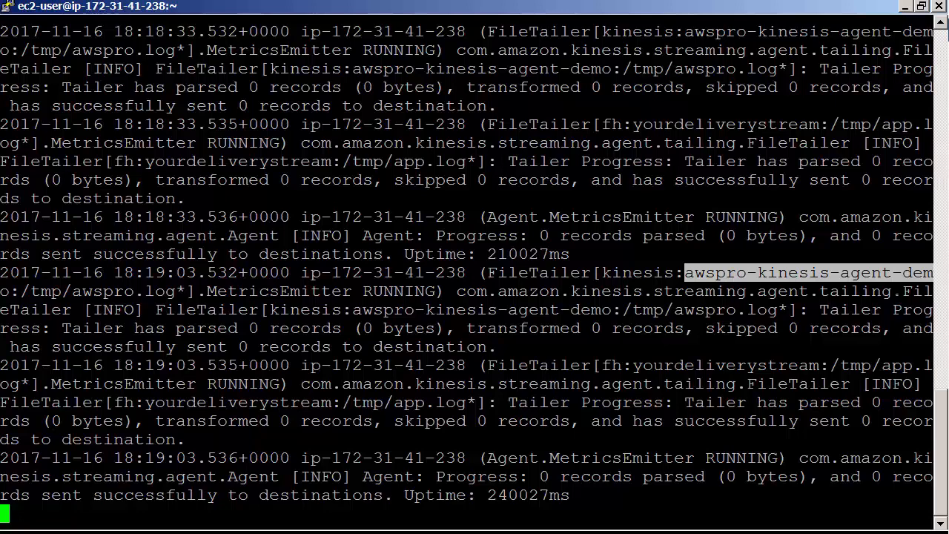
pyautogui.press('ctrl+z')
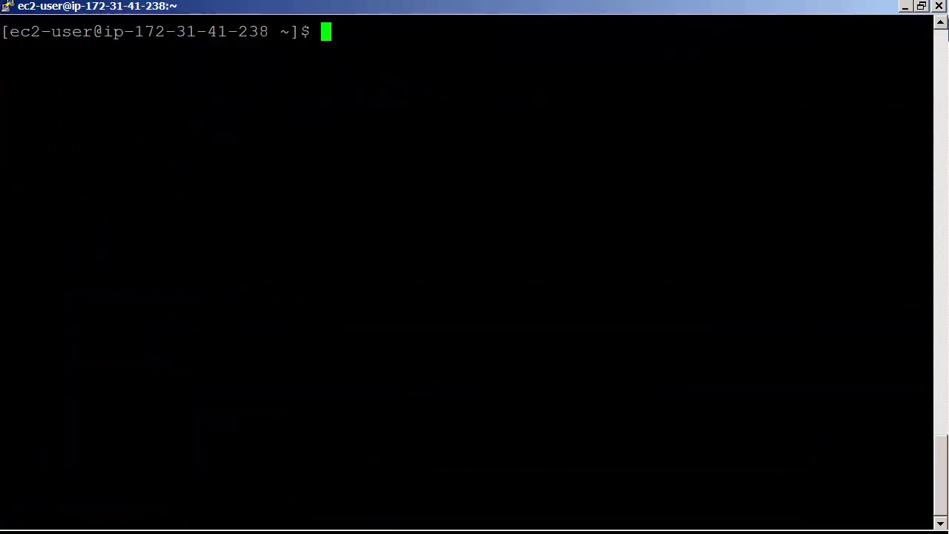
# Step: Run 'nano feeddata.sh' to create an empty script file, then switch to Notepad
pyautogui.write('nano fee')
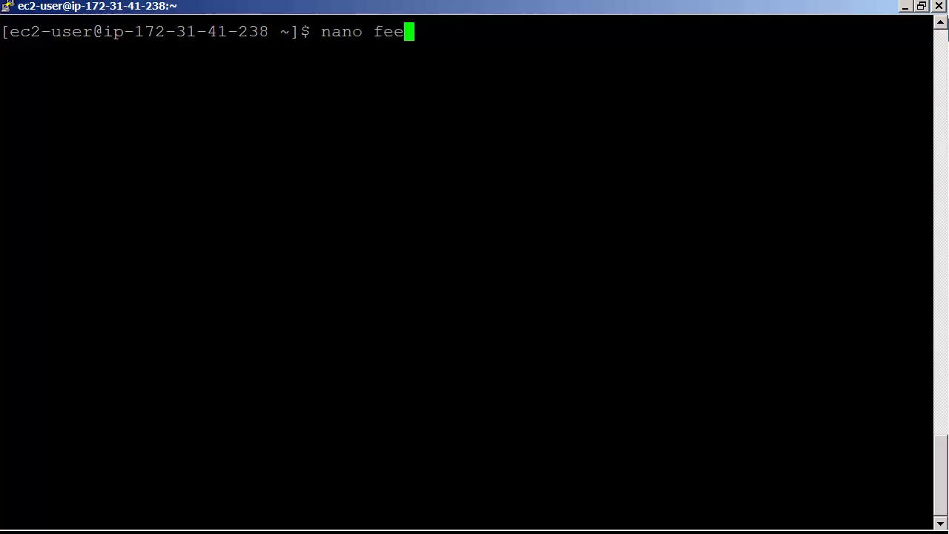
pyautogui.write('ddata.sh')
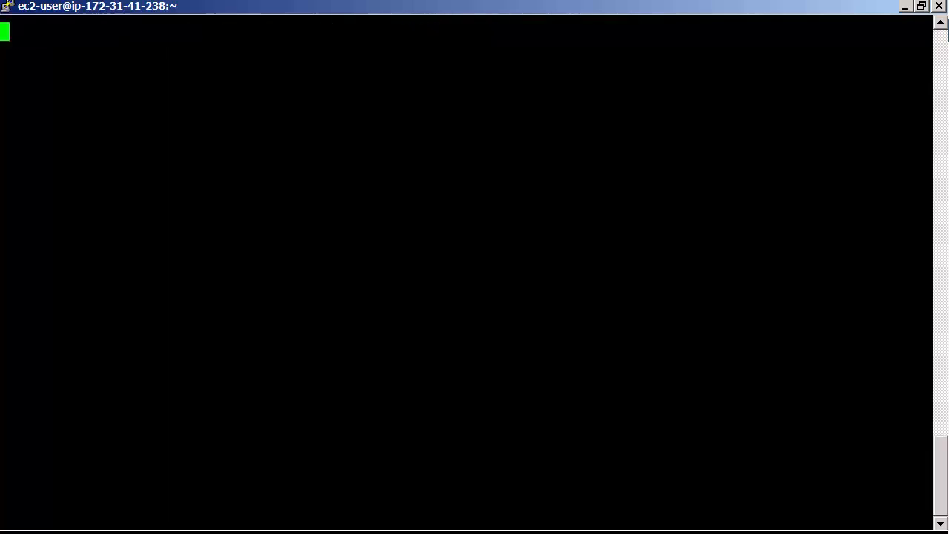
pyautogui.press('alt+Tab')
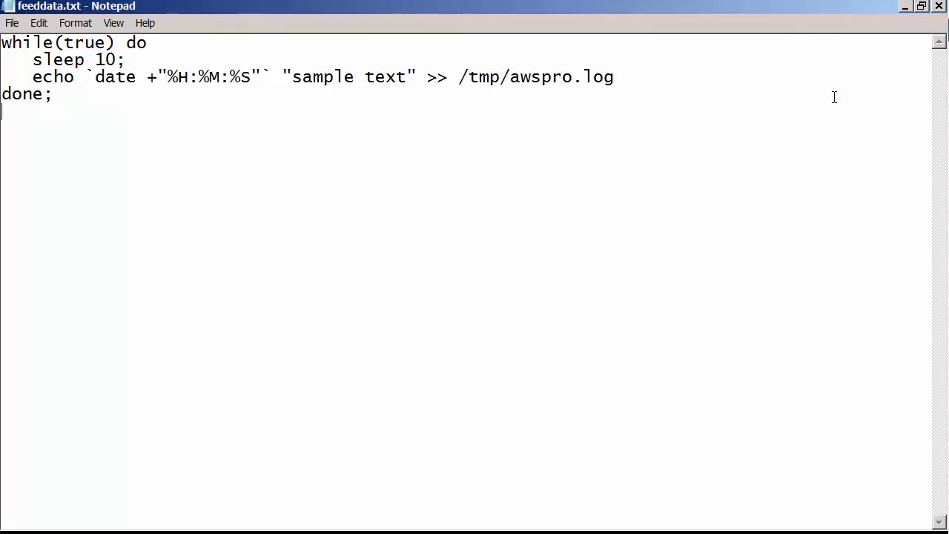
# Step: Copy the whole loop script from Notepad into feeddata.sh and save it
pyautogui.press('ctrl+a')
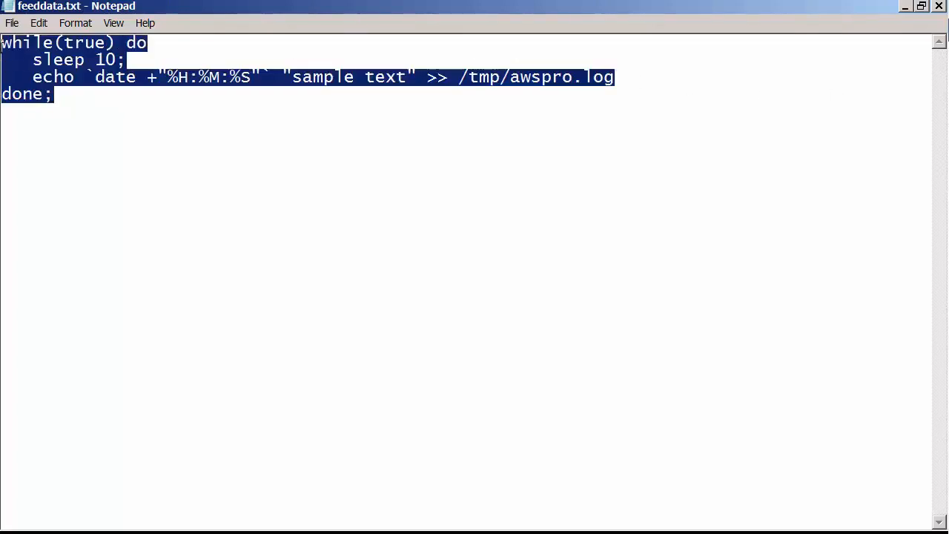
pyautogui.rightClick(44, 104)
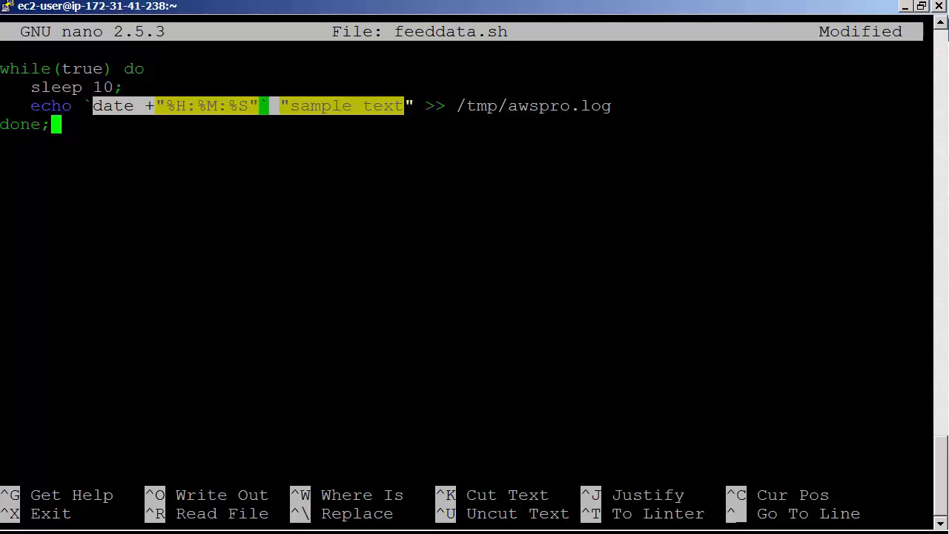
pyautogui.press('ctrl+o')
pyautogui.write('ch')
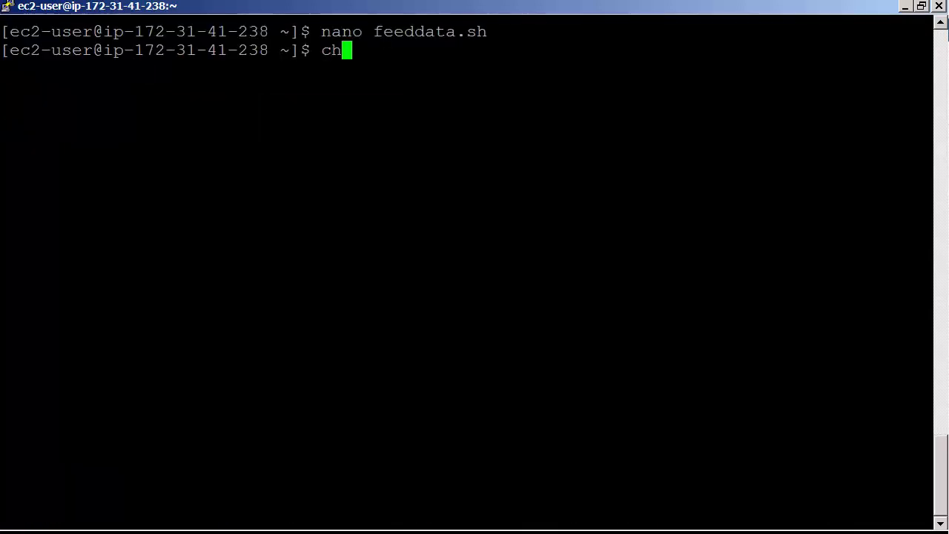
# Step: Make feeddata.sh executable with chmod 777 and launch it in the background with './feeddata.sh &'
pyautogui.write('mod 777')
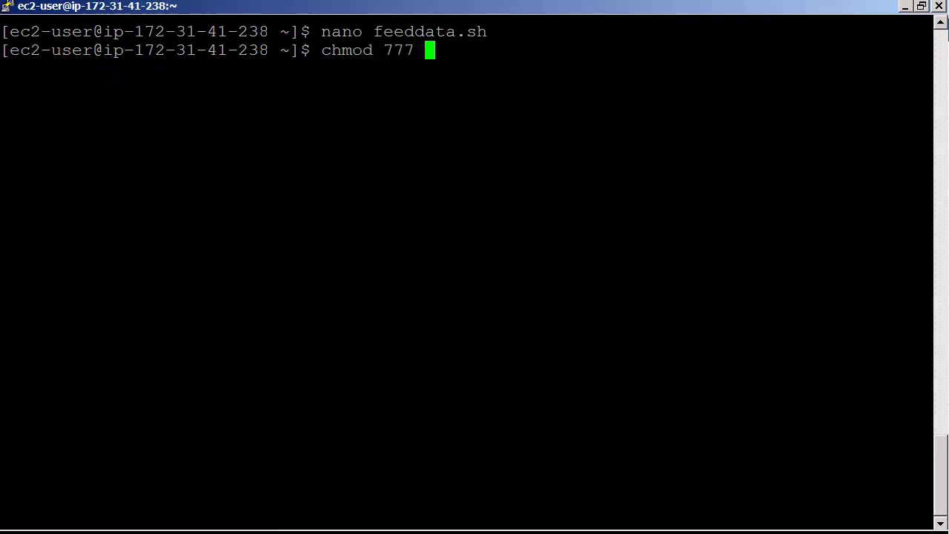
pyautogui.write('feeddata')
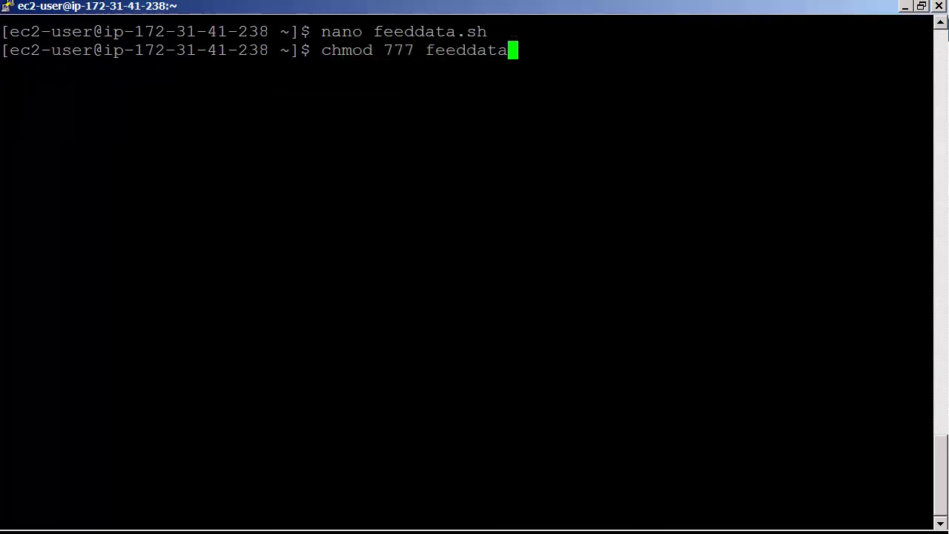
pyautogui.write('.sh')
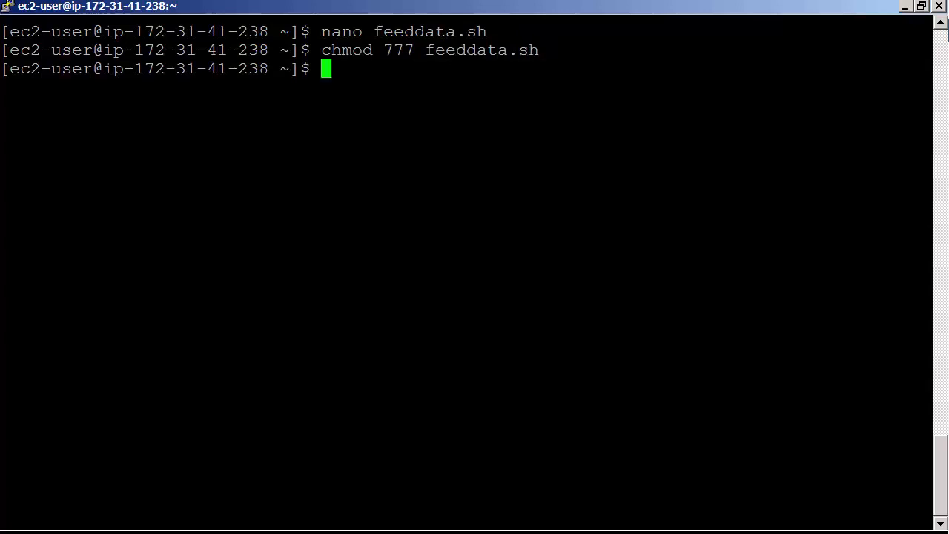
pyautogui.write('./')
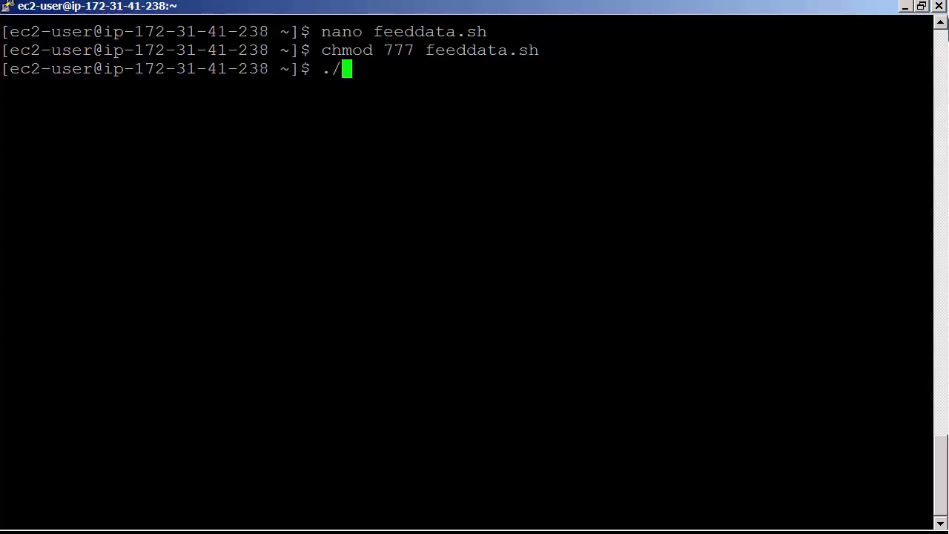
pyautogui.write('feedda')
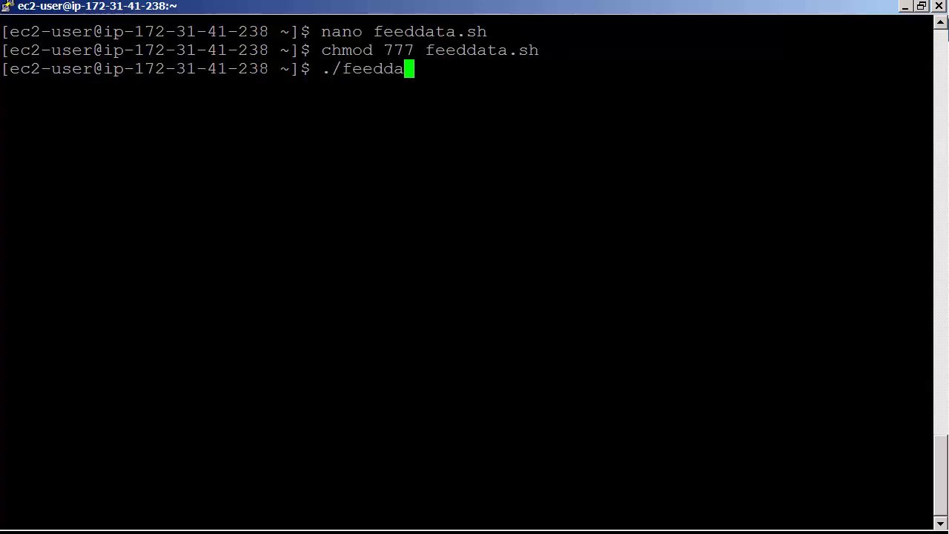
pyautogui.write('ta.sh &')
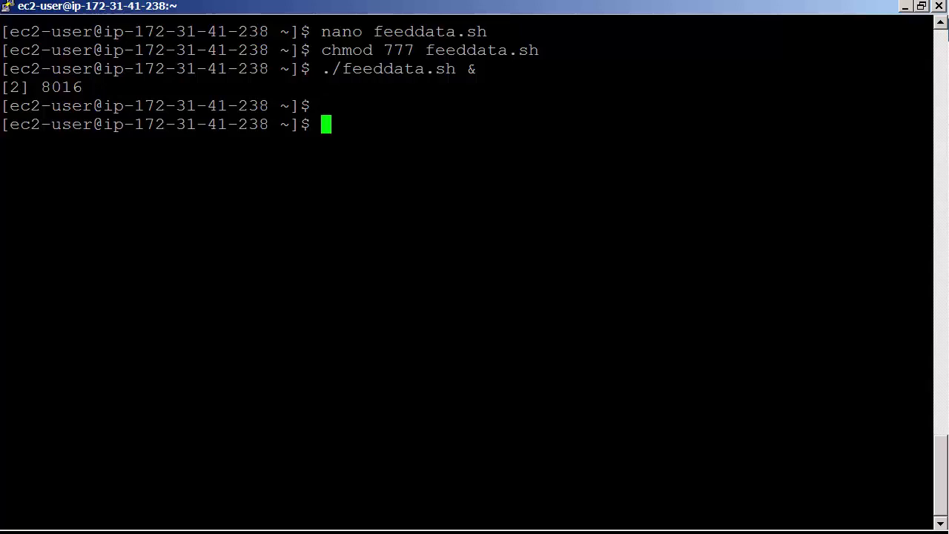
# Step: Follow /tmp/awspro.log with tail -f to see timestamped sample lines, then stop with Ctrl+C
pyautogui.write('tail')
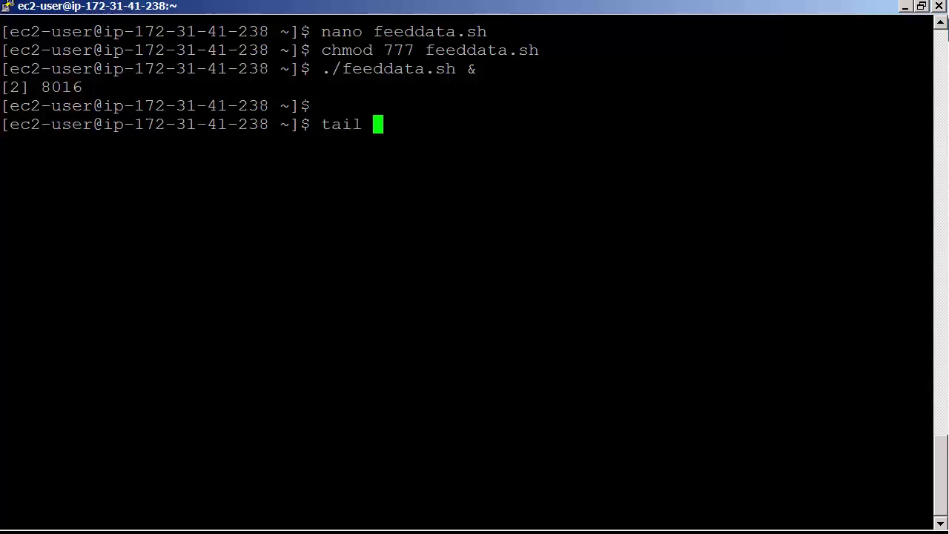
pyautogui.write('-f /tmp/')
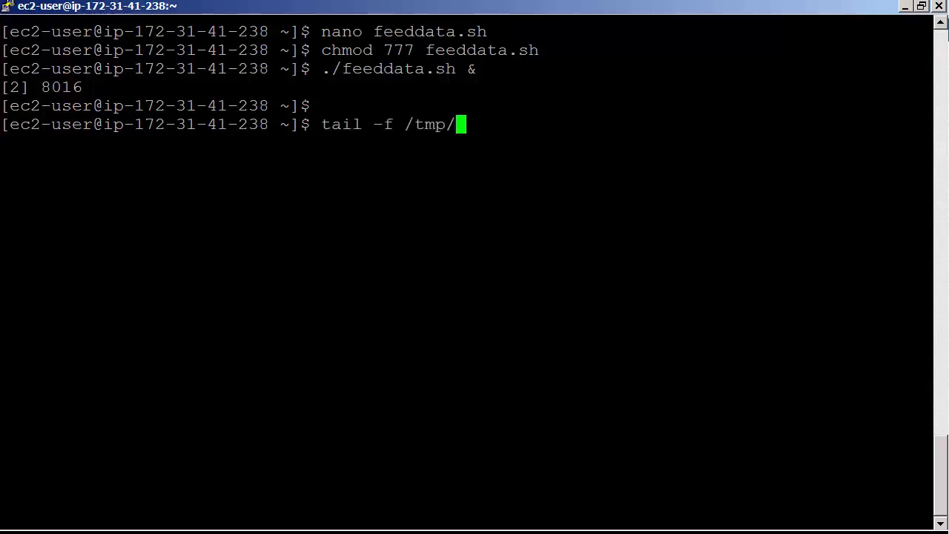
pyautogui.write('awspro')
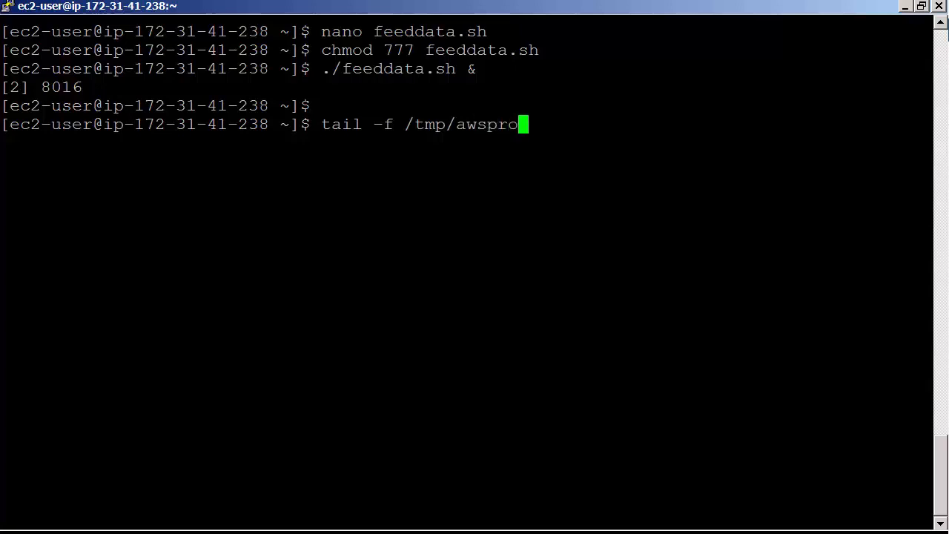
pyautogui.write('.log')
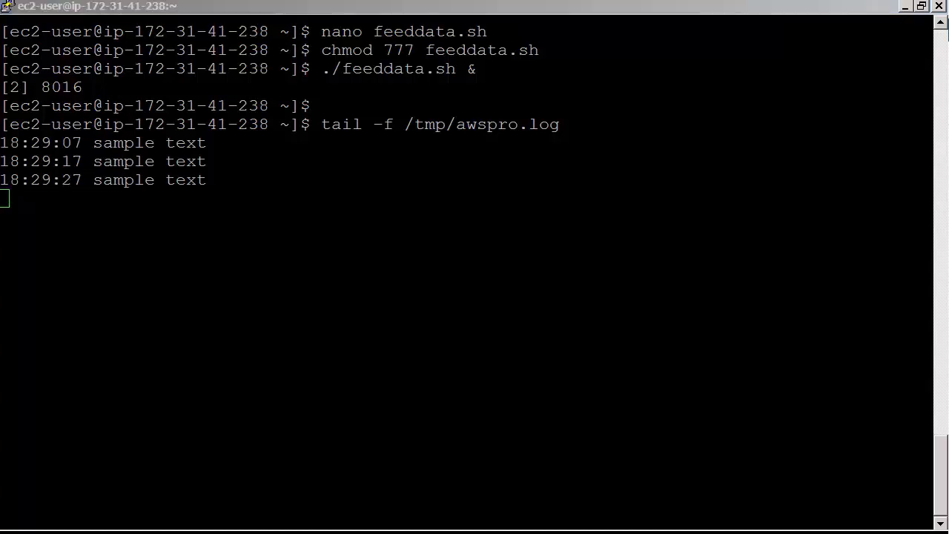
pyautogui.press('ctrl+c')
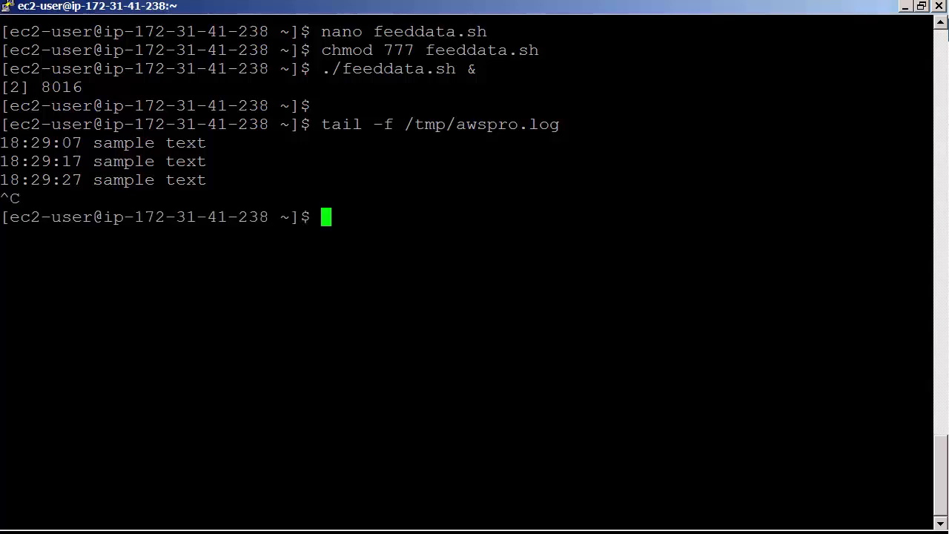
# Step: Follow /var/log/aws-kinesis-agent/aws-kinesis-agent.log showing stream-not-found errors, stop it and clear the screen
pyautogui.write('tail -f /var/')
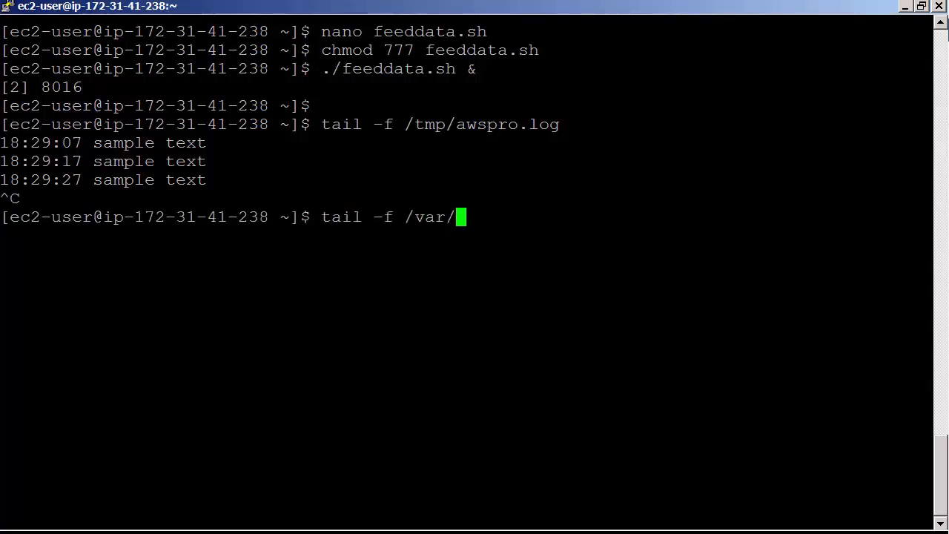
pyautogui.write('l')
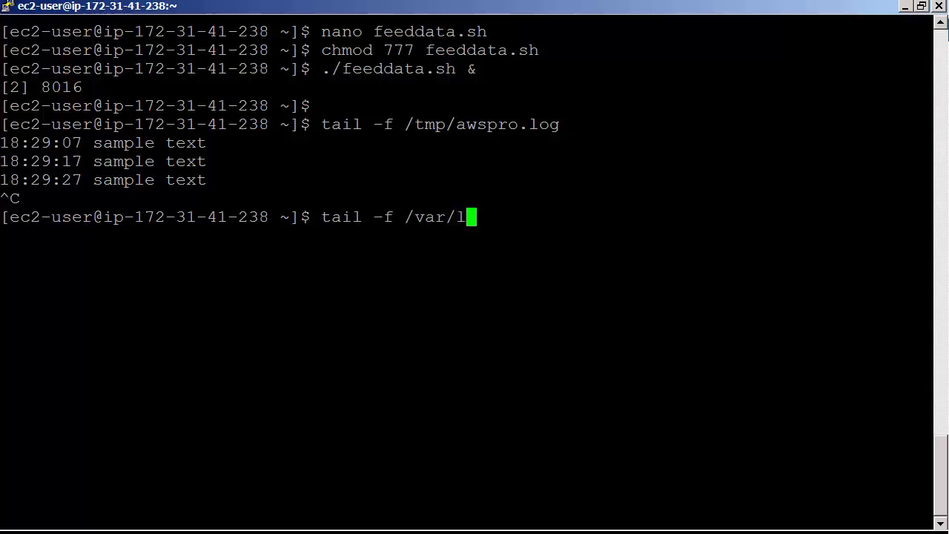
pyautogui.write('og/')
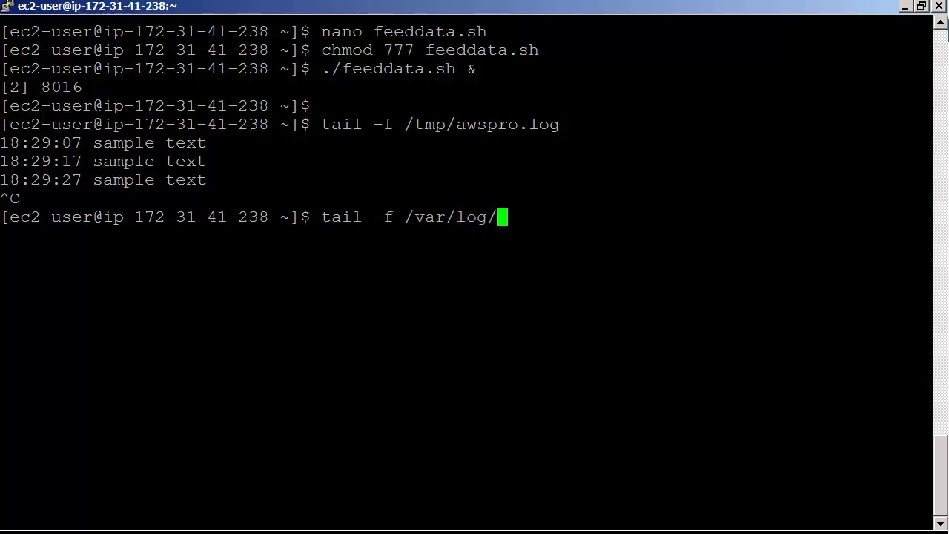
pyautogui.write('aws-kinesis-agent/')
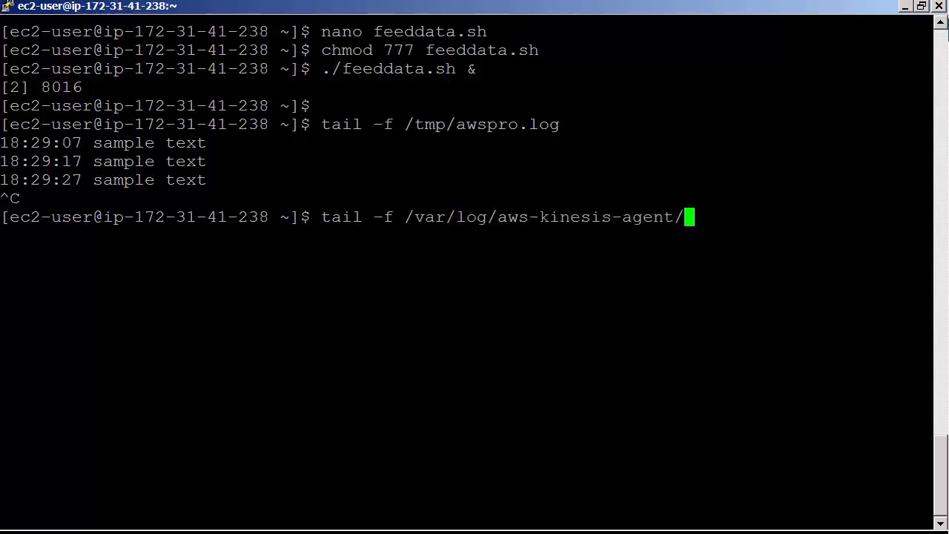
pyautogui.write('aws-kine')
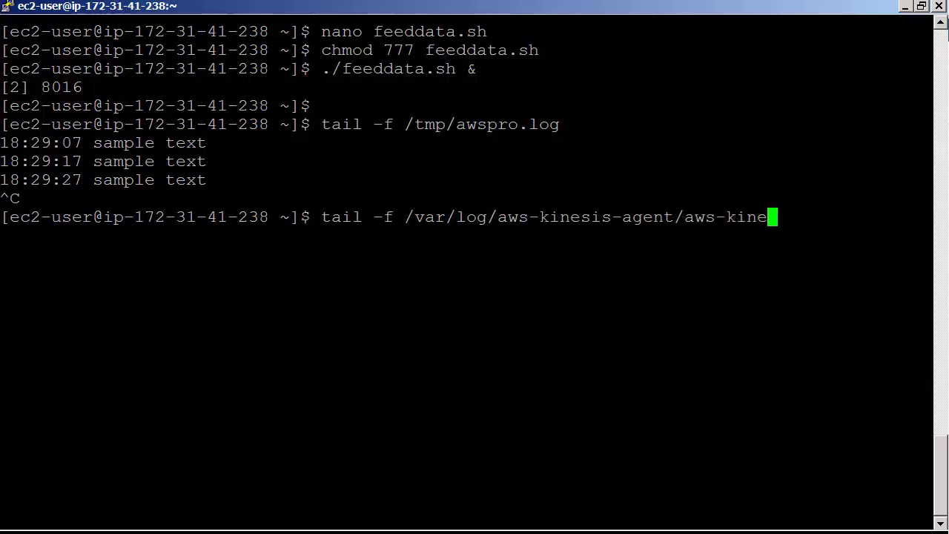
pyautogui.write('sis-a')
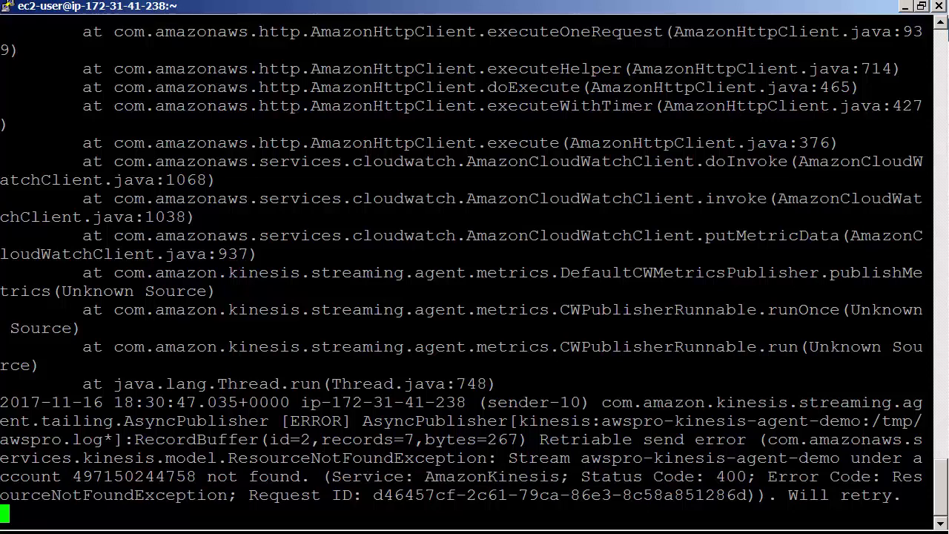
pyautogui.press('ctrl+c')
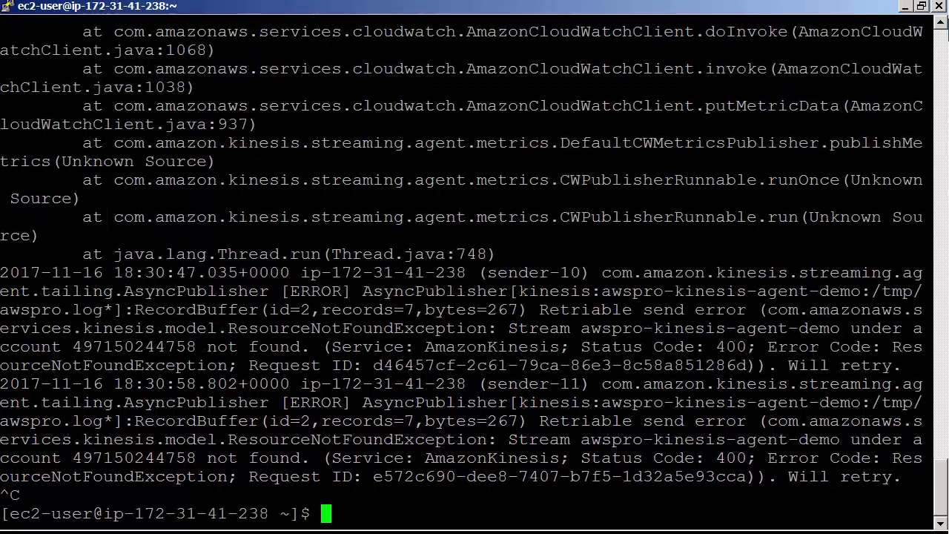
pyautogui.write('clear')
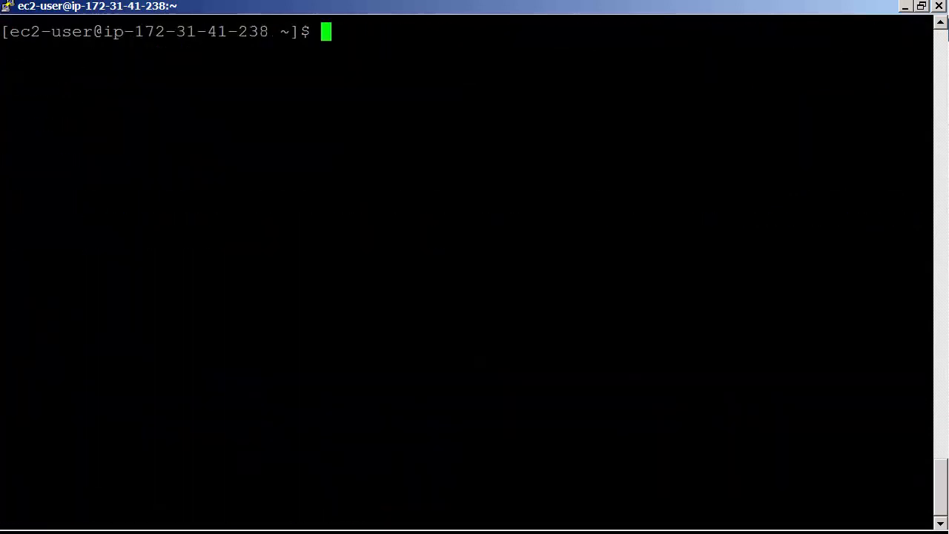
# Step: Run aws kinesis create-stream for awspro-kinesis-agent-demo with --shard-count 1
pyautogui.write('aws kinesis')
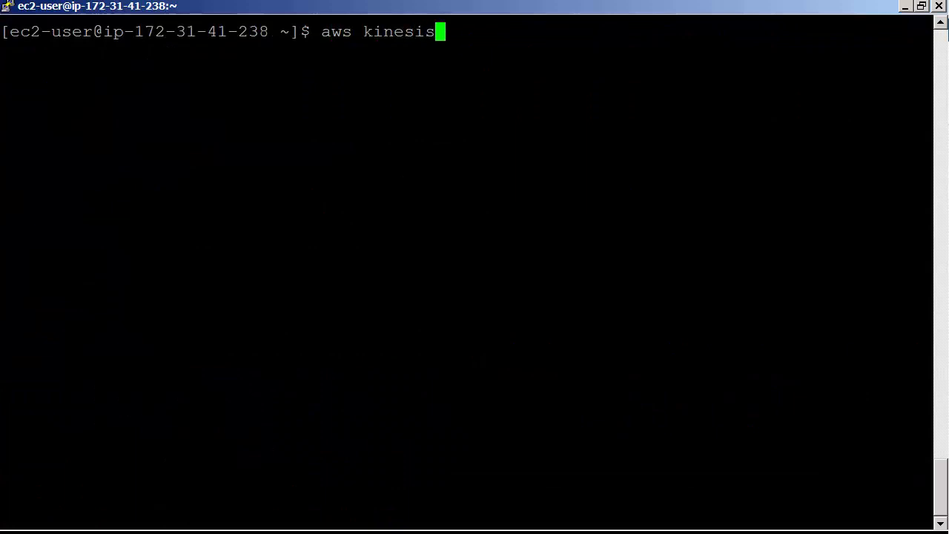
pyautogui.write('create')
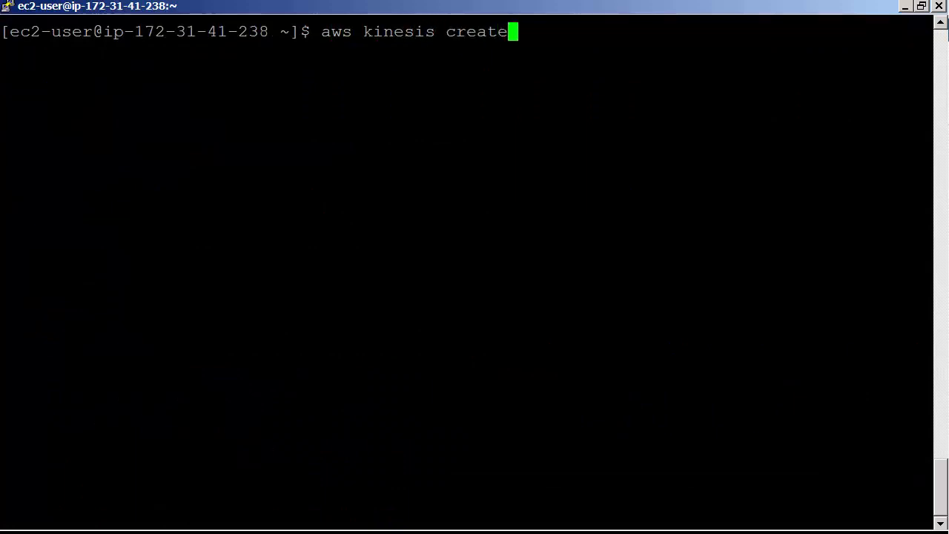
pyautogui.write('-stream')
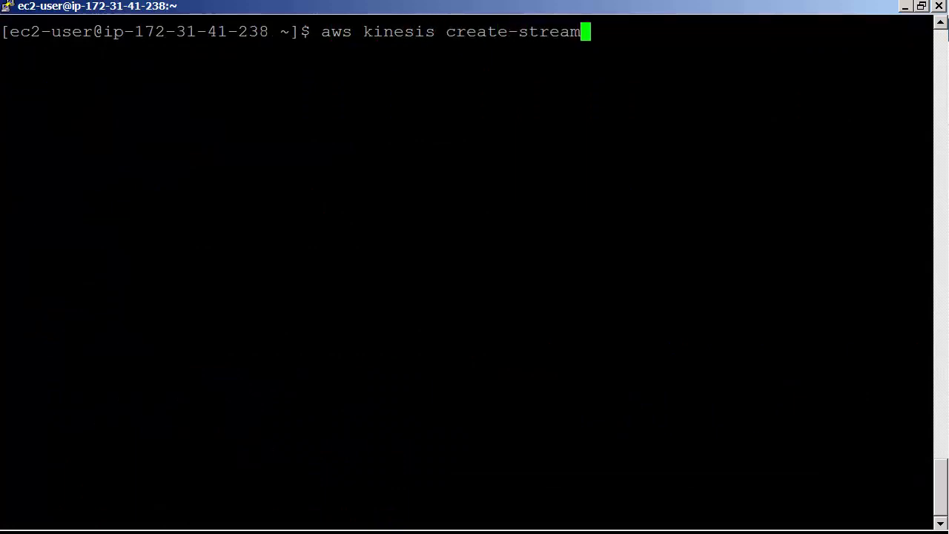
pyautogui.write('--stream-name')
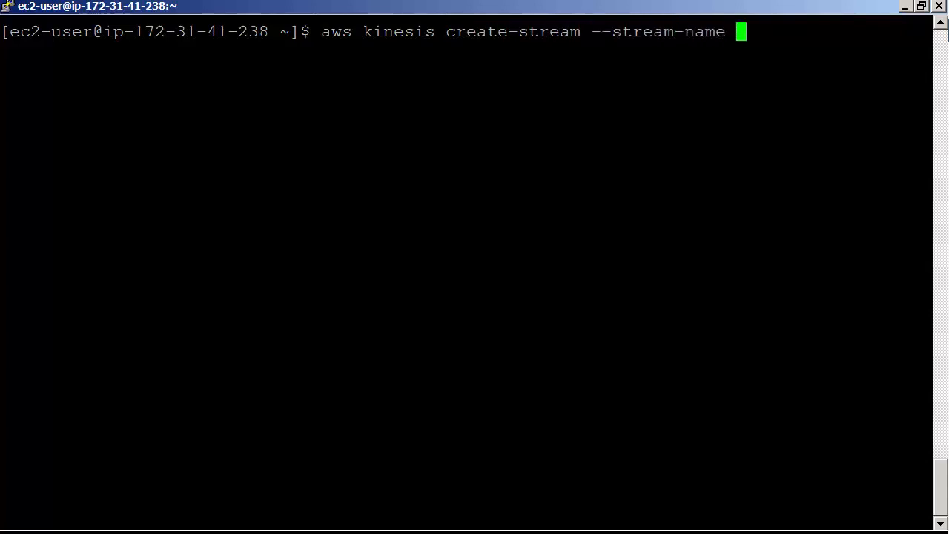
pyautogui.write('awspro-')
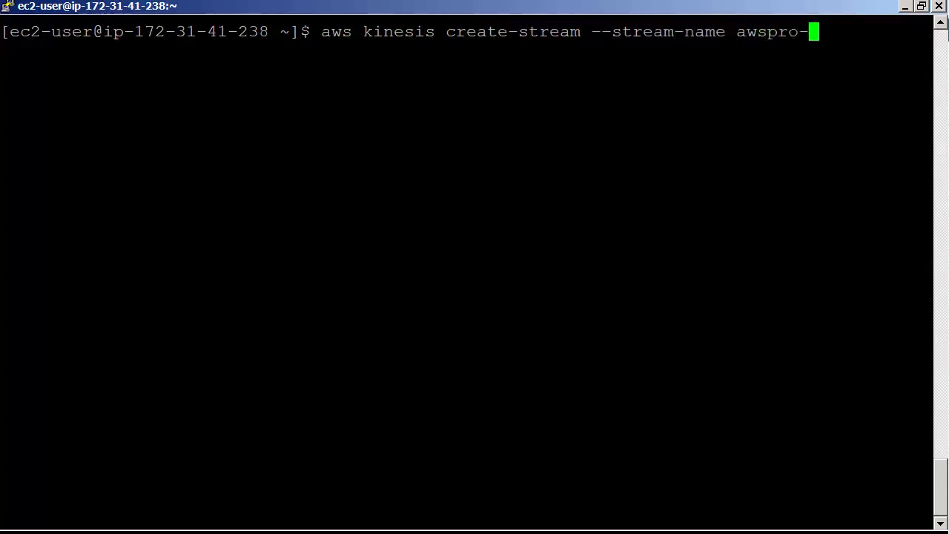
pyautogui.write('kinesis')
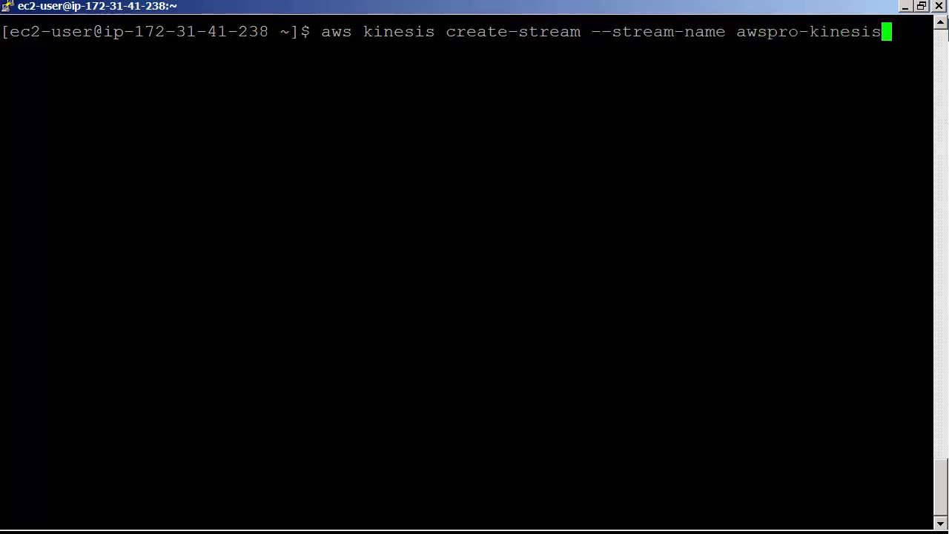
pyautogui.write('-agent')
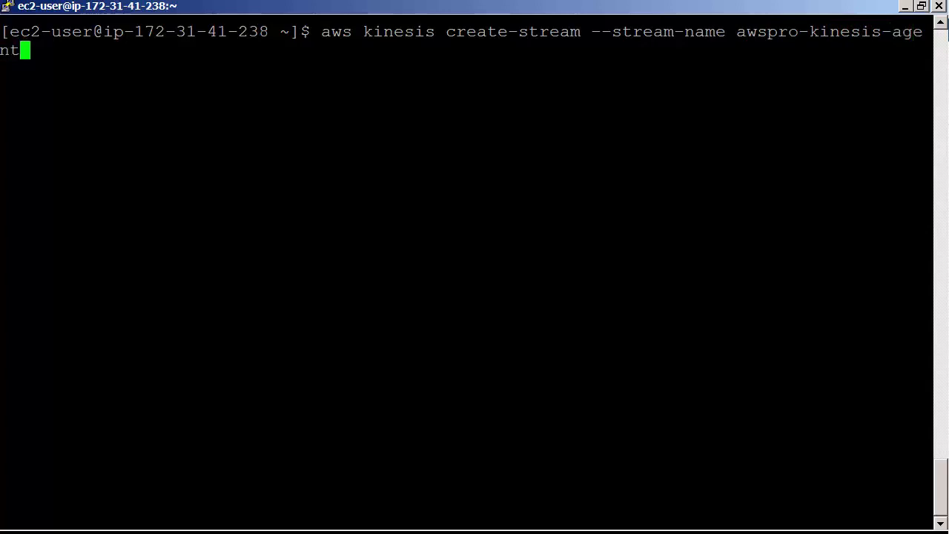
pyautogui.write('-demo --shard-cou')
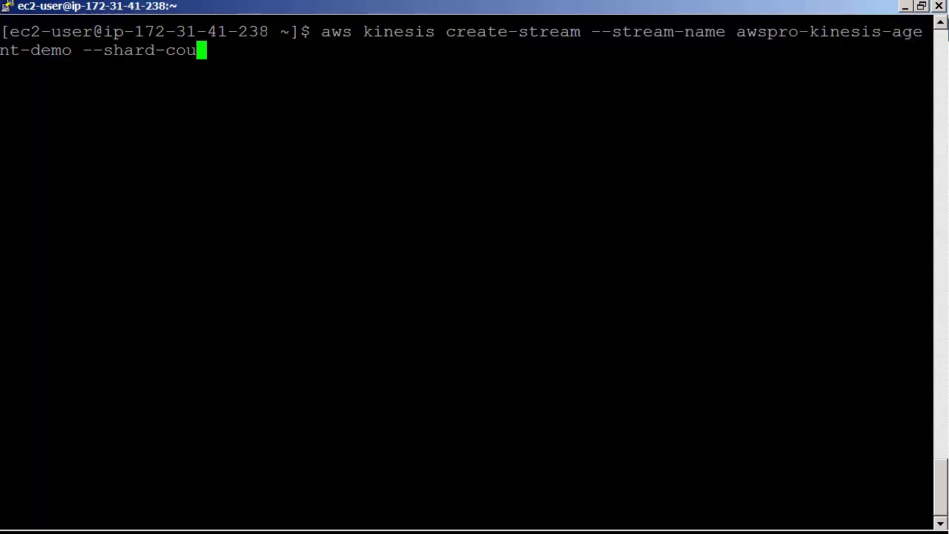
pyautogui.write('nt 1')
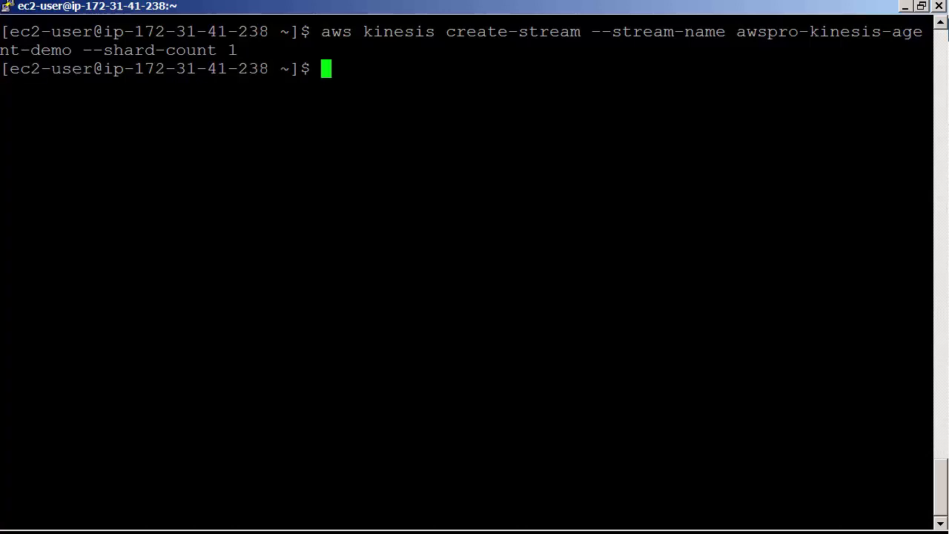
# Step: Run aws kinesis list-streams to confirm awspro-kinesis-agent-demo is listed, then begin a tail command
pyautogui.write('aws')
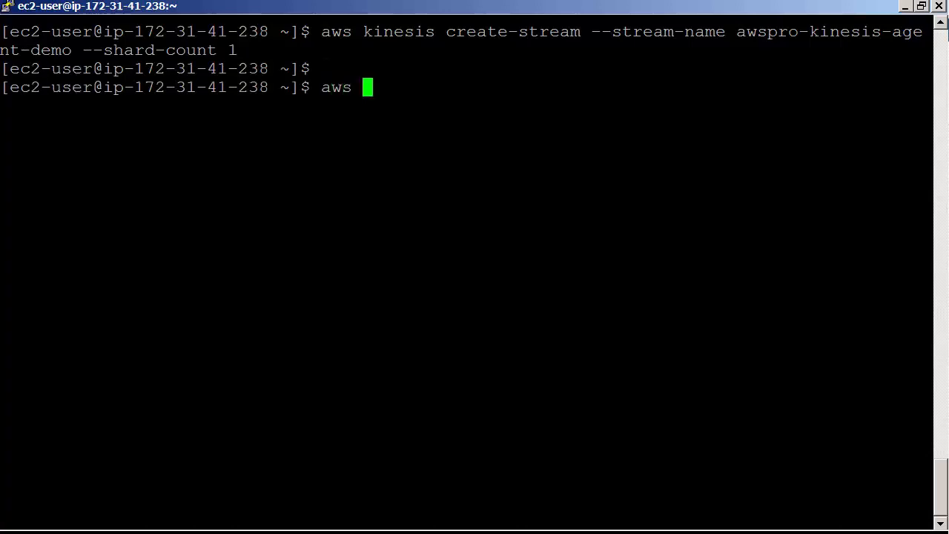
pyautogui.write('kinesis list-s')
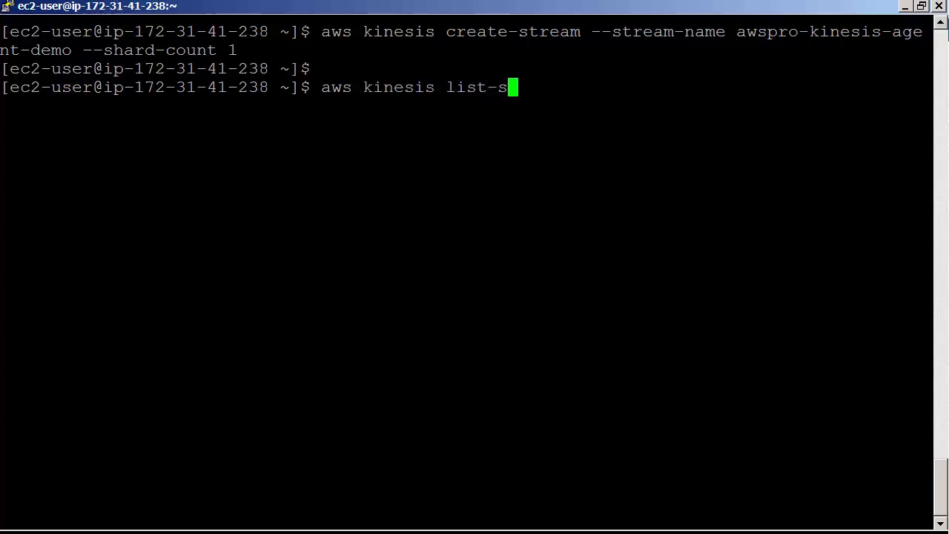
pyautogui.write('treams')
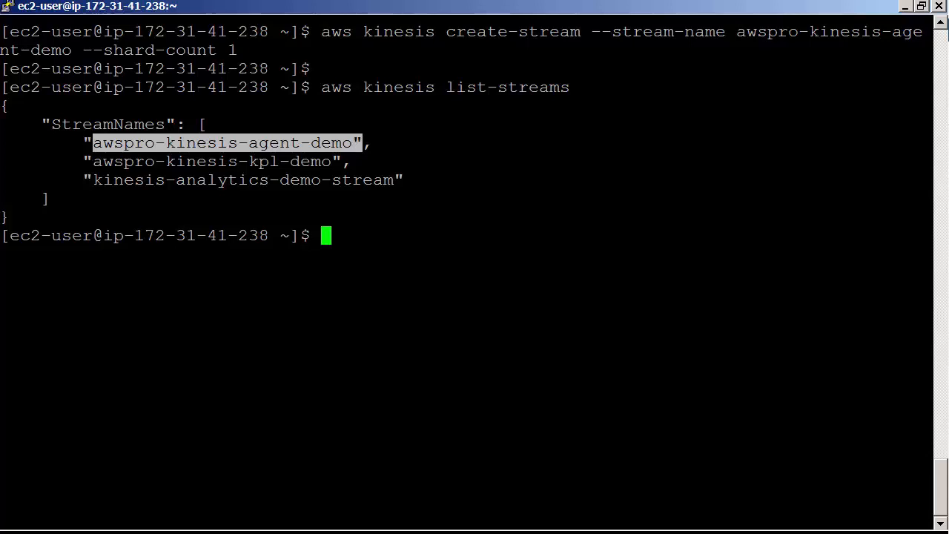
pyautogui.write('tail')
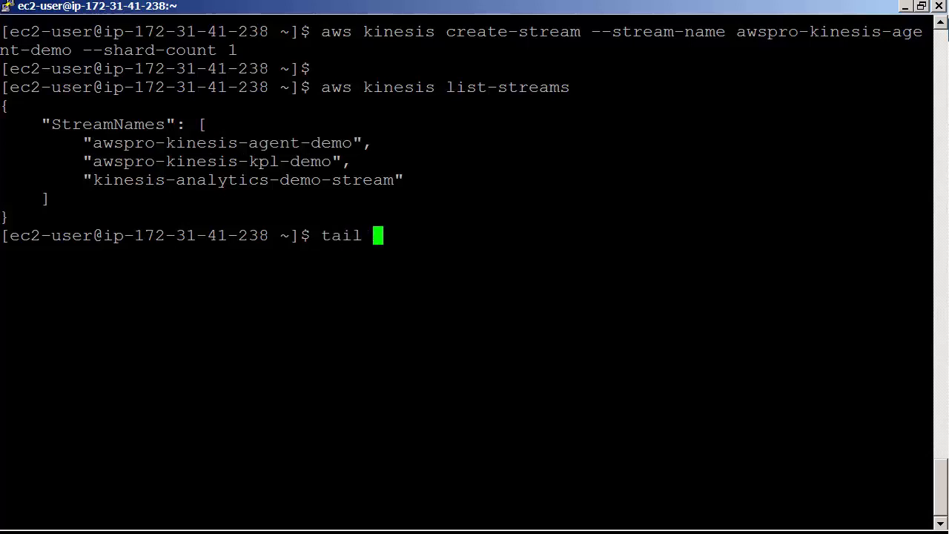
# Step: Follow /var/log/aws-kinesis-agent/aws-kinesis-agent.log with tail -f
pyautogui.write('-f /var/log/')
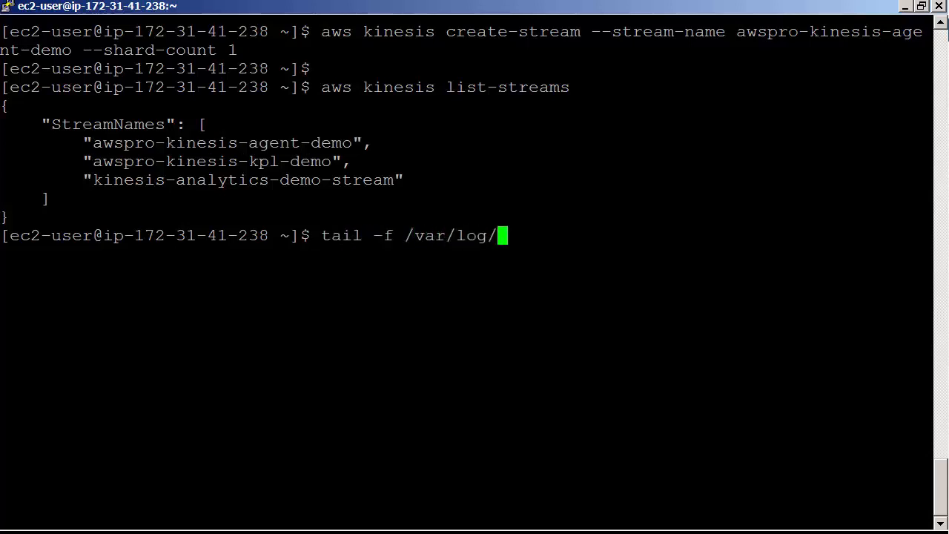
pyautogui.write('aws-kinesis-agent/')
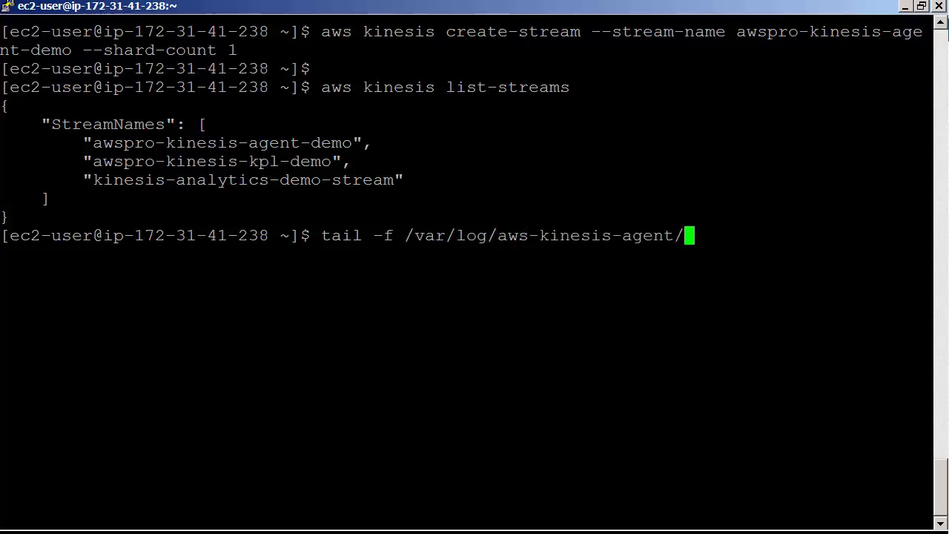
pyautogui.write('aw')
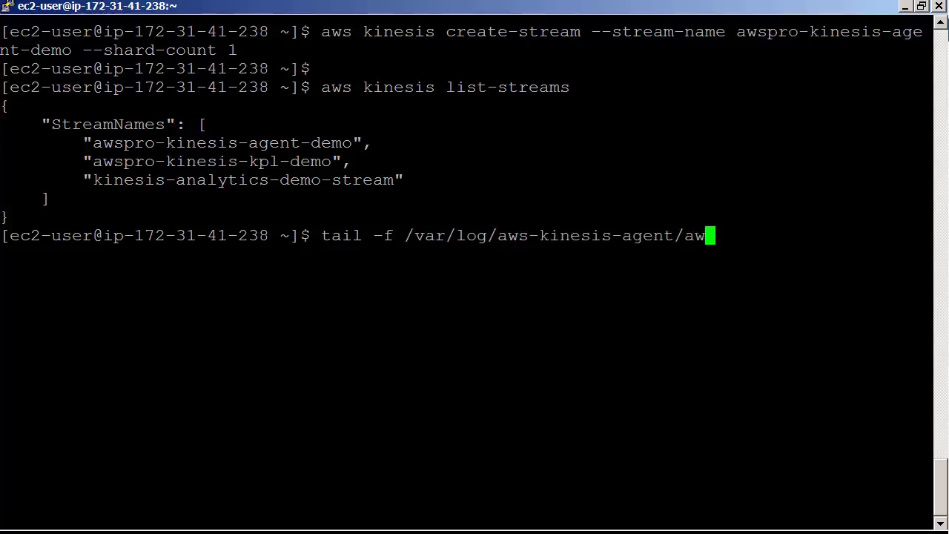
pyautogui.write('s-kinesis')
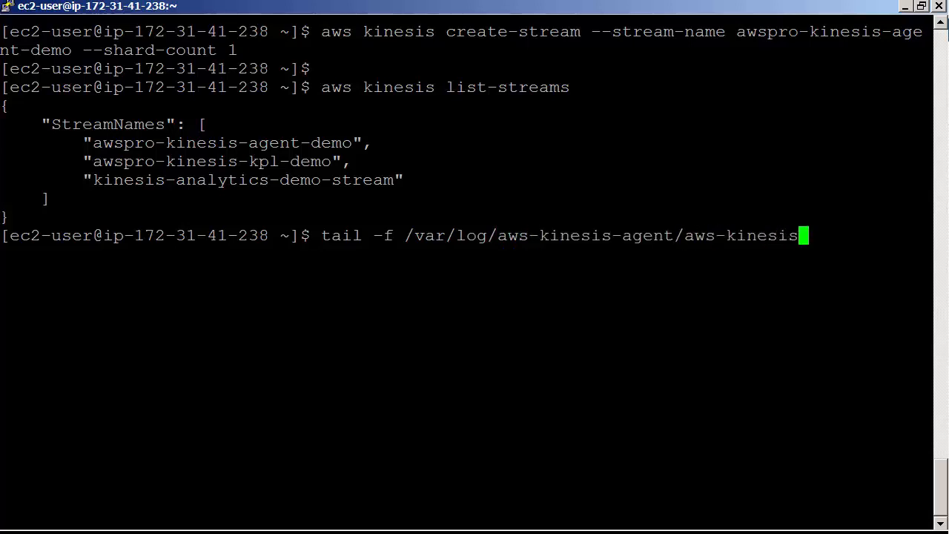
pyautogui.write('-agent')
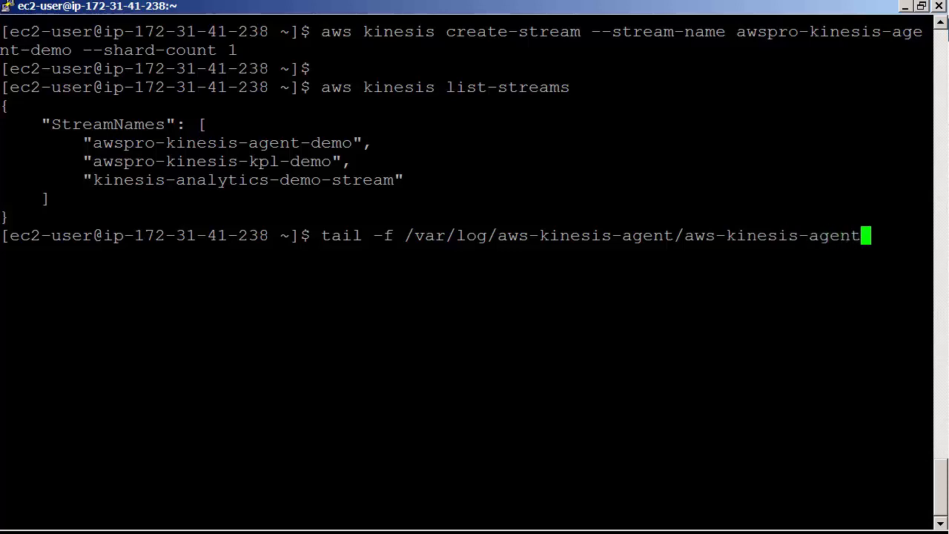
pyautogui.write('.log')
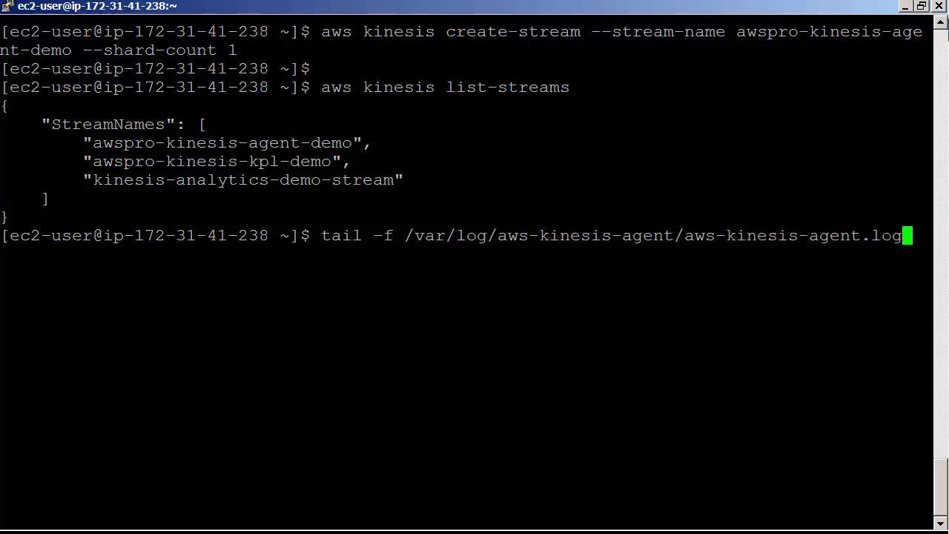
pyautogui.press('Return')
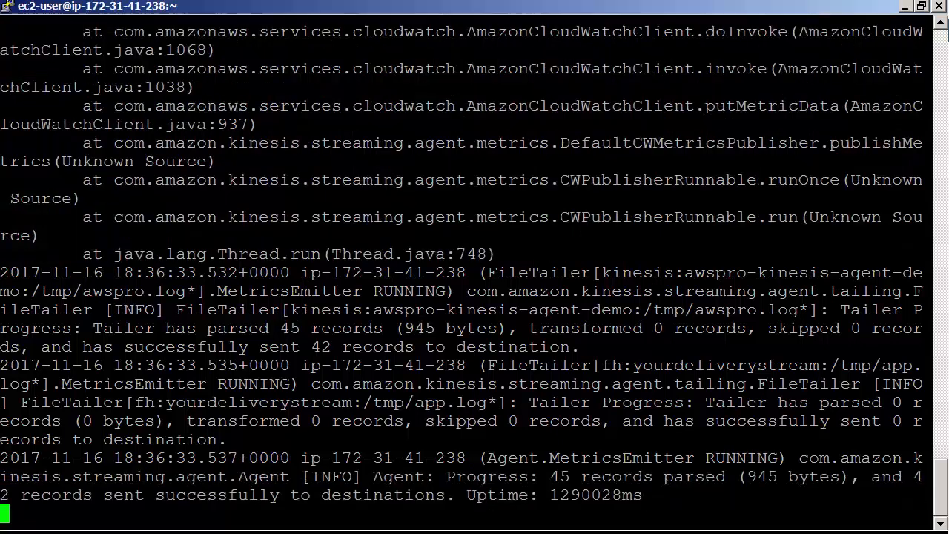
# Step: Highlight the Progress line reporting 45 records parsed and 42 sent, then stop following
pyautogui.moveTo(445, 476); pyautogui.dragTo(646, 495)
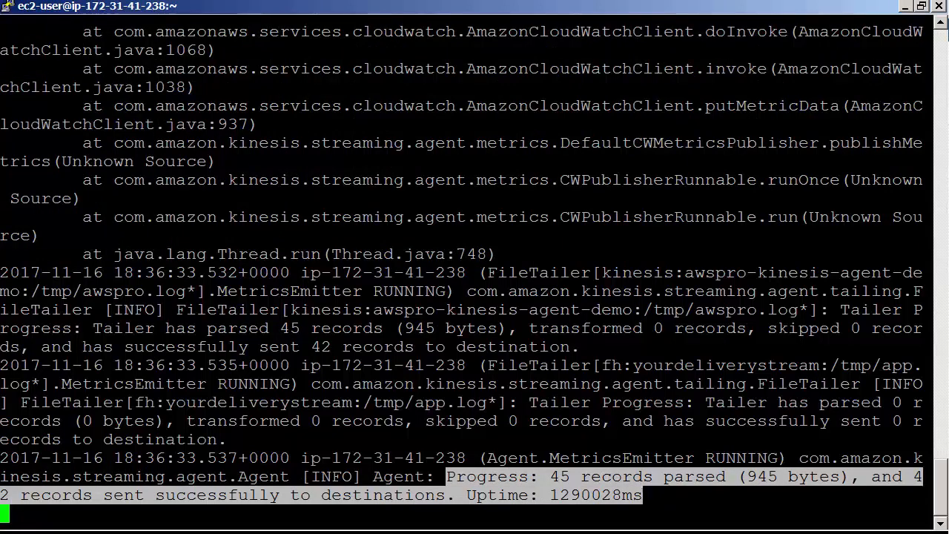
pyautogui.press('ctrl+c')
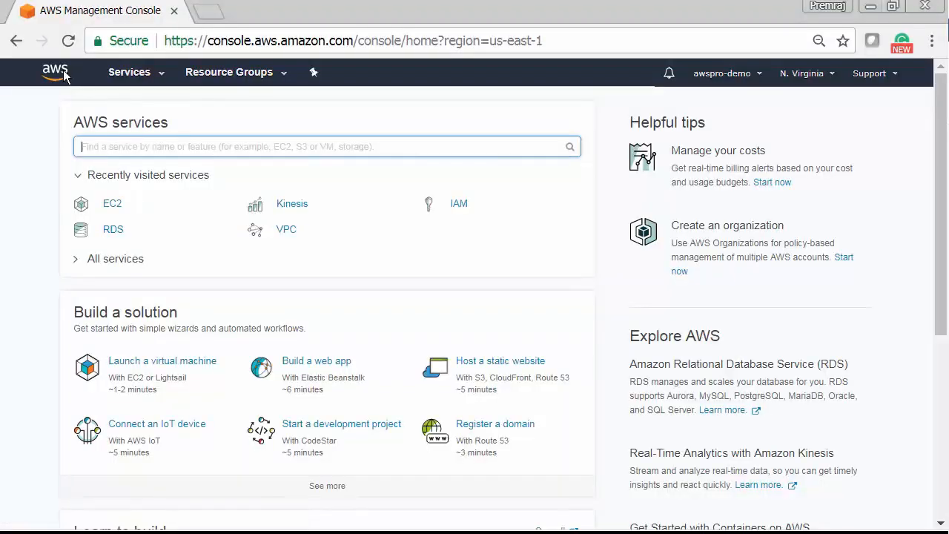
pyautogui.moveTo(290, 208)
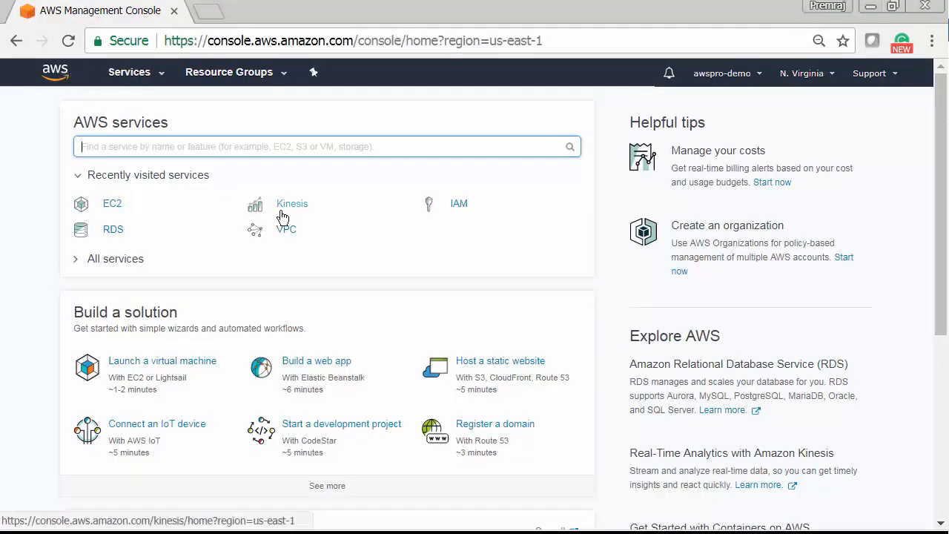
# Step: Go from Recently visited Kinesis to the Streams console listing awspro-kinesis-agent-demo as ACTIVE
pyautogui.click(291, 203)
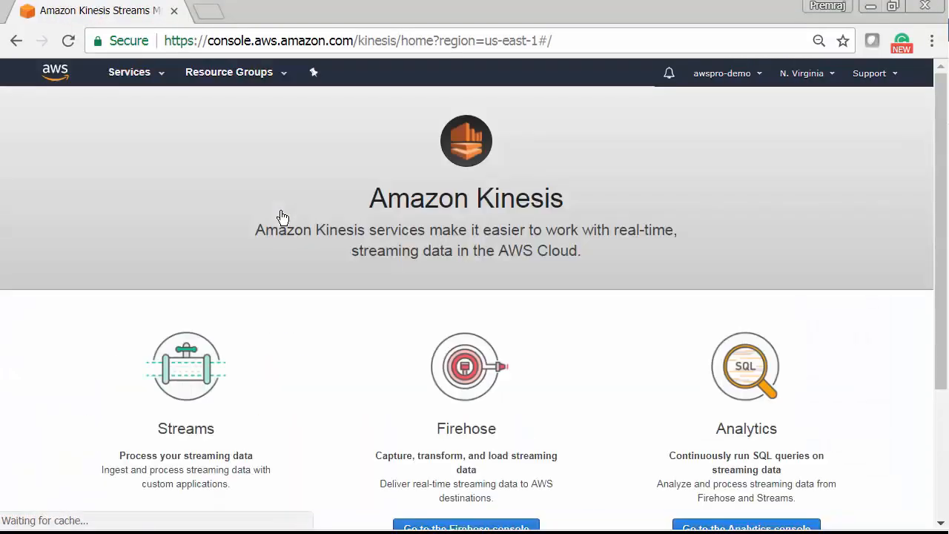
pyautogui.scroll(-3)
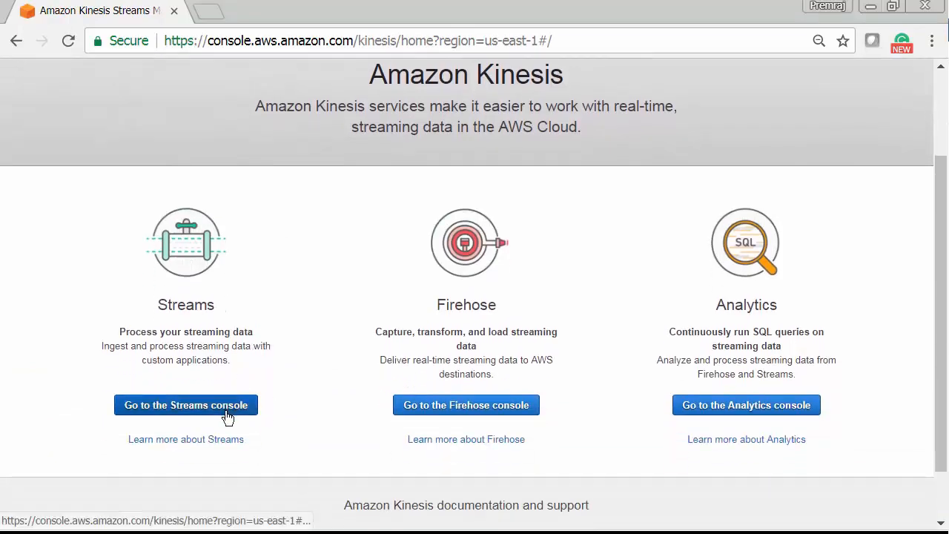
pyautogui.click(185, 405)
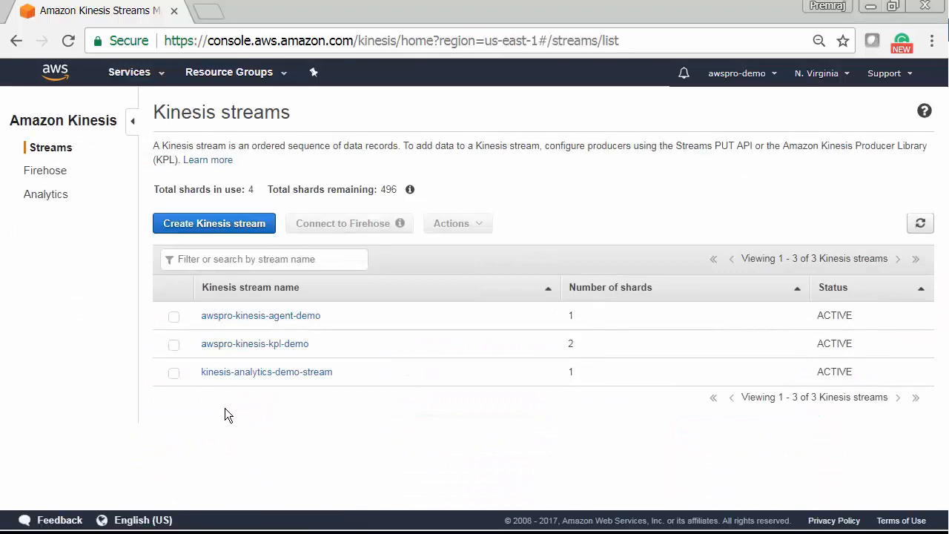
# Step: View the awspro-kinesis-agent-demo stream's Monitoring graphs showing put-record activity
pyautogui.click(261, 314)
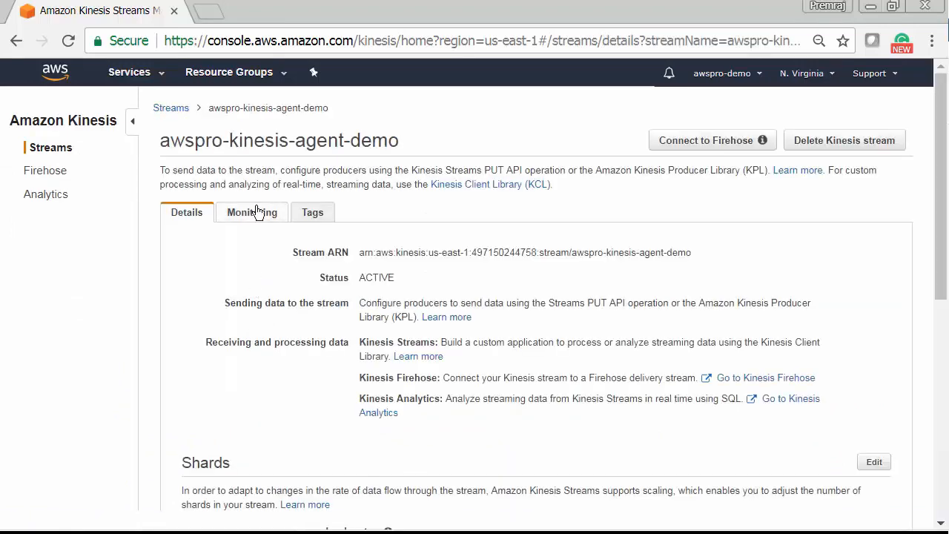
pyautogui.click(252, 212)
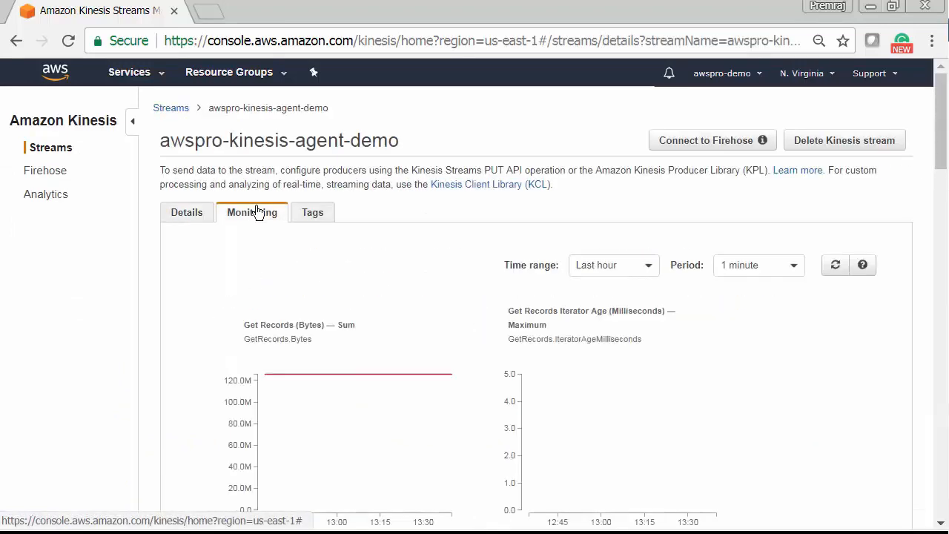
pyautogui.scroll(-3)
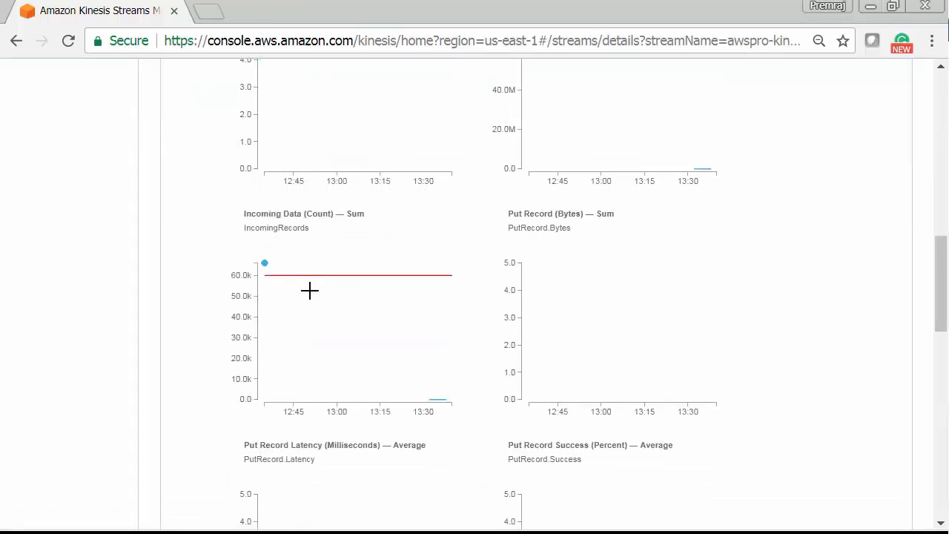
pyautogui.scroll(-3)
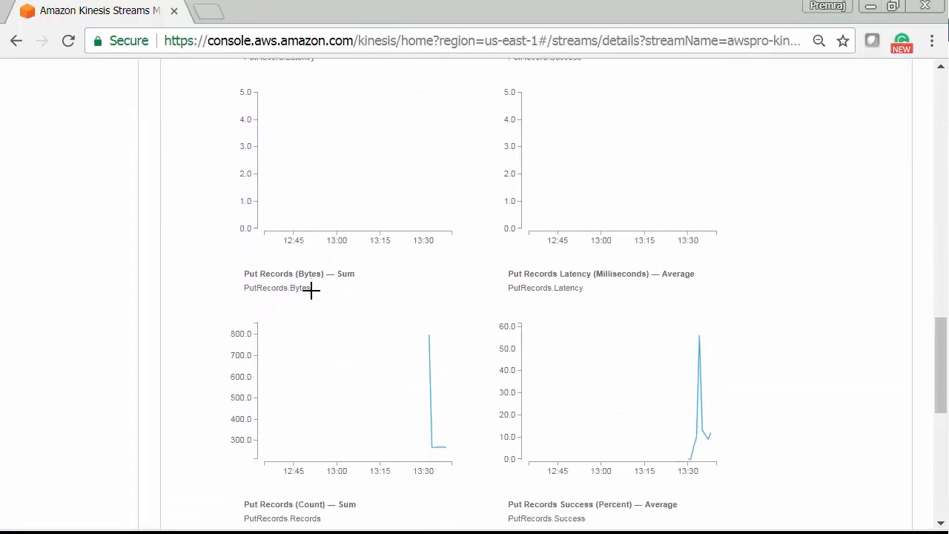
pyautogui.moveTo(429, 336)
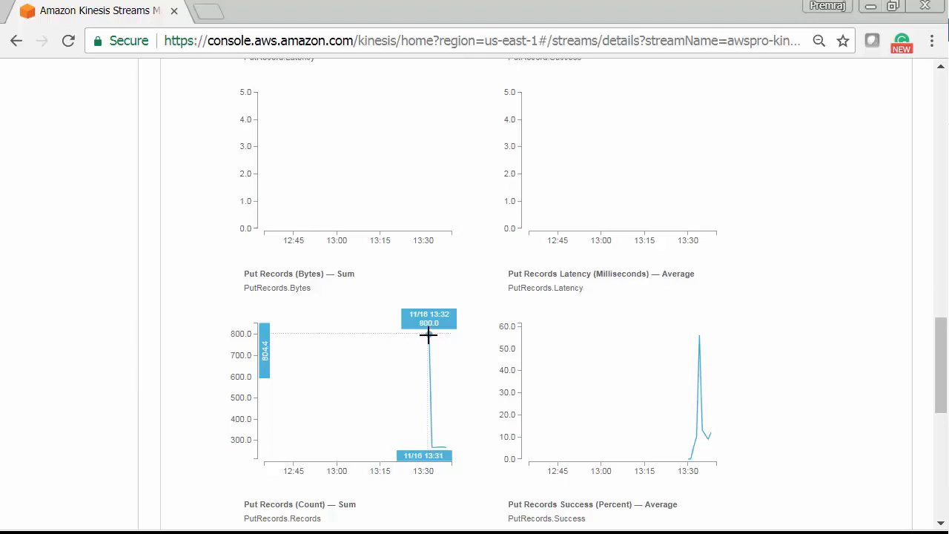
pyautogui.moveTo(433, 335)
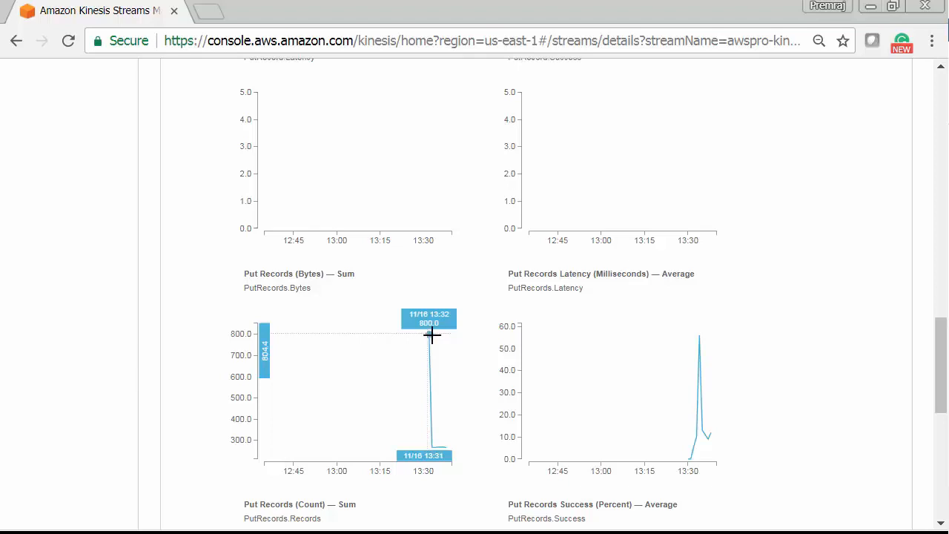
pyautogui.scroll(-3)
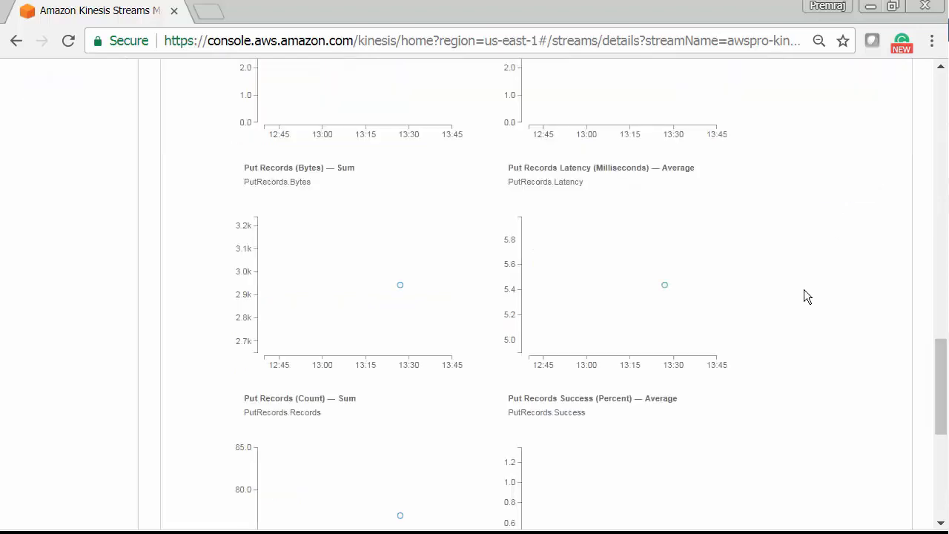
pyautogui.scroll(-3)
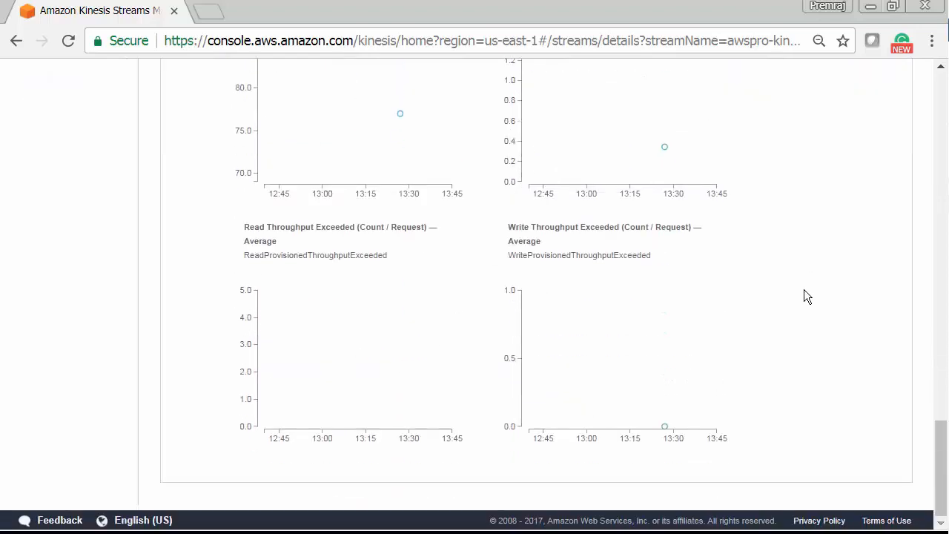